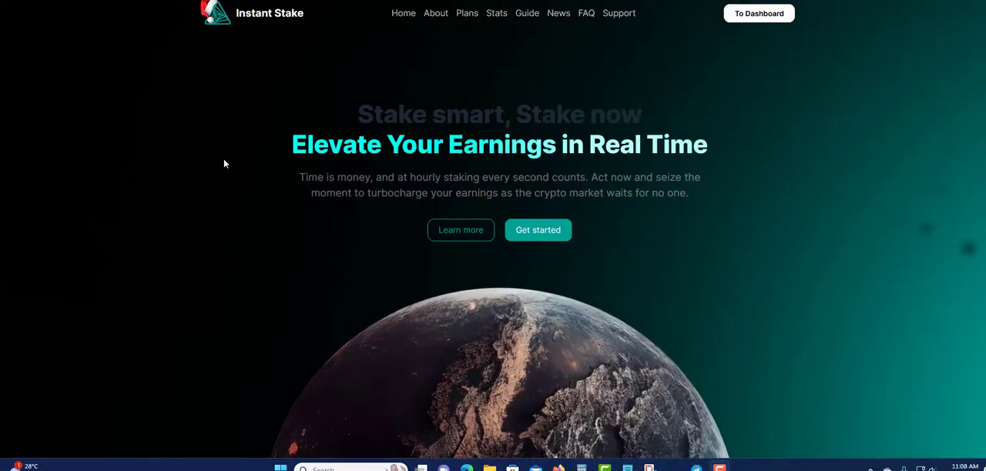
mouse_move(271, 137)
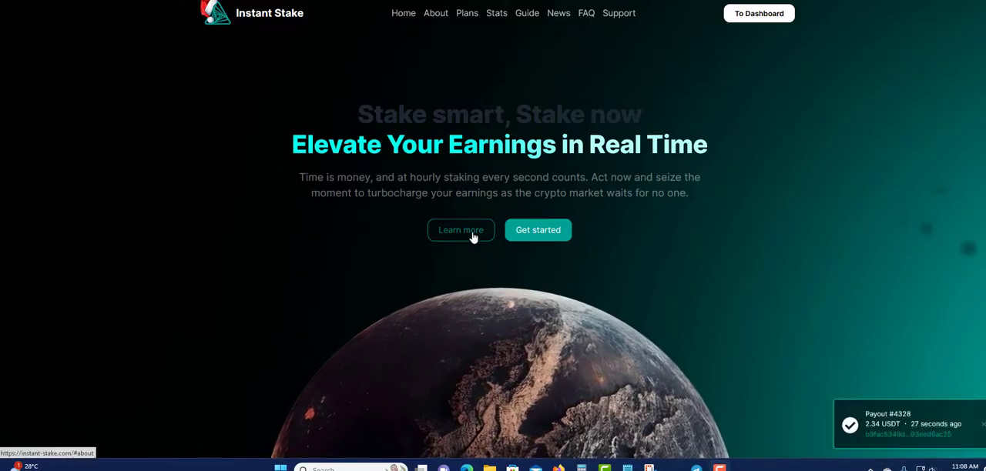
mouse_move(345, 202)
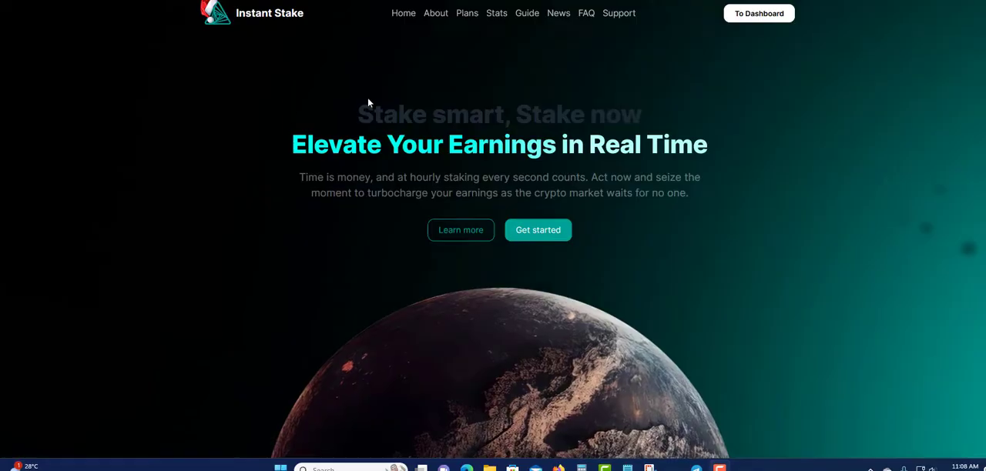
mouse_move(351, 92)
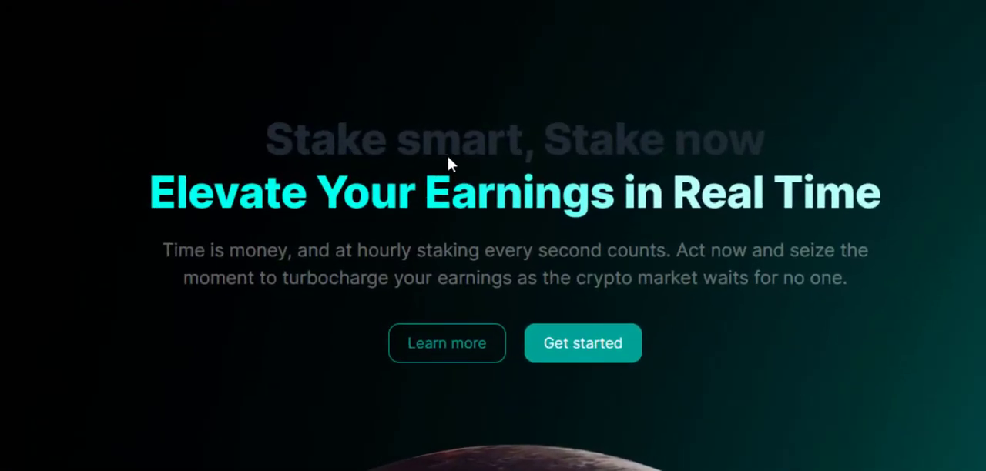
mouse_move(255, 237)
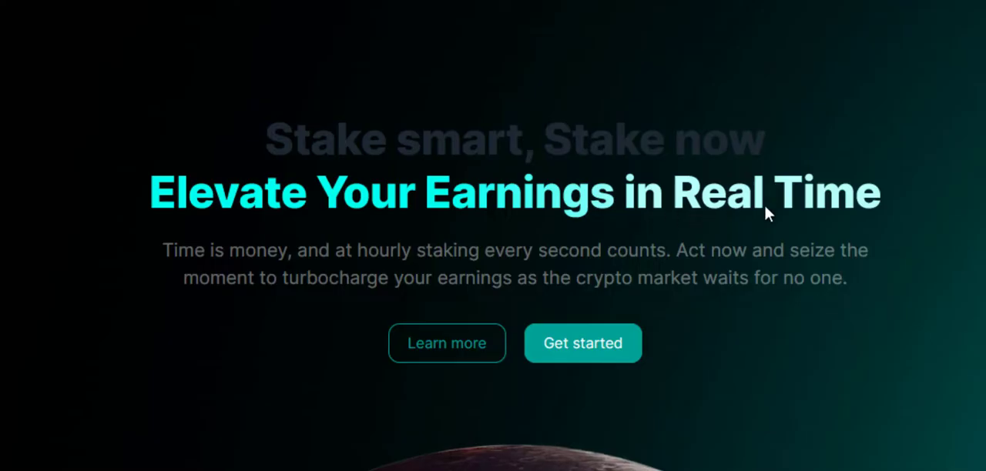
mouse_move(208, 271)
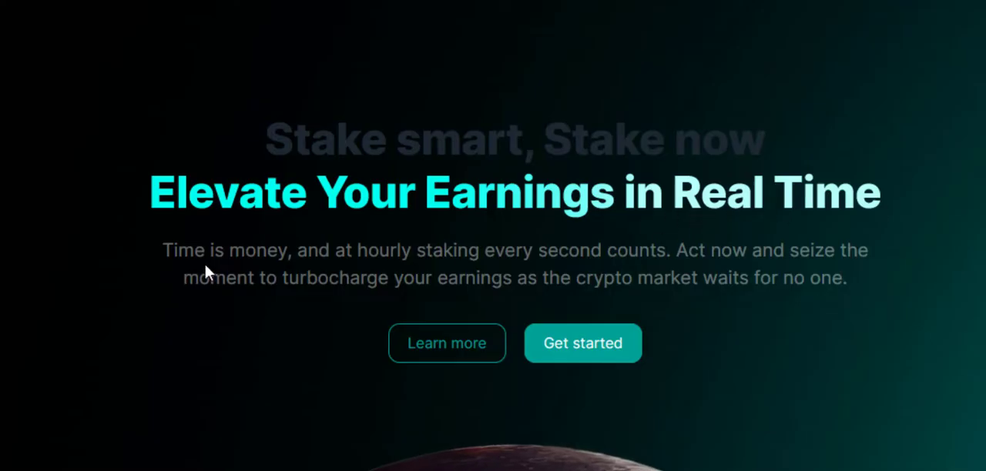
mouse_move(400, 275)
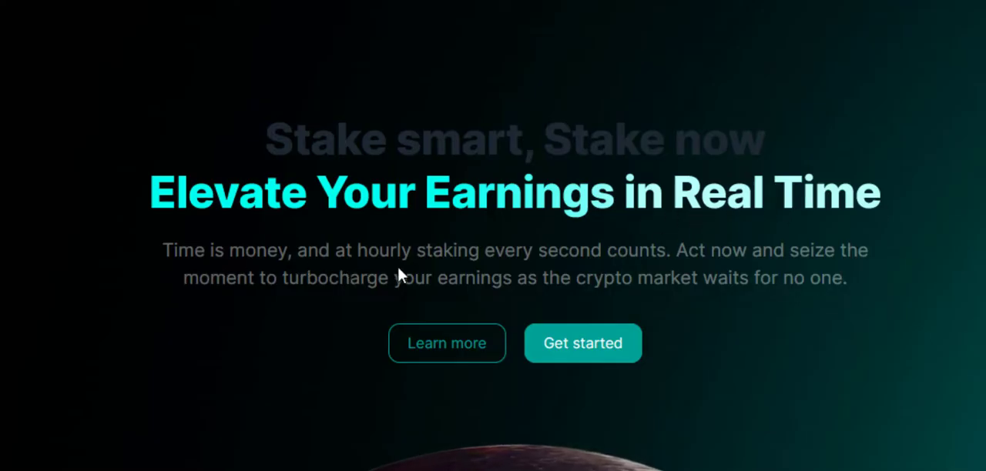
mouse_move(643, 274)
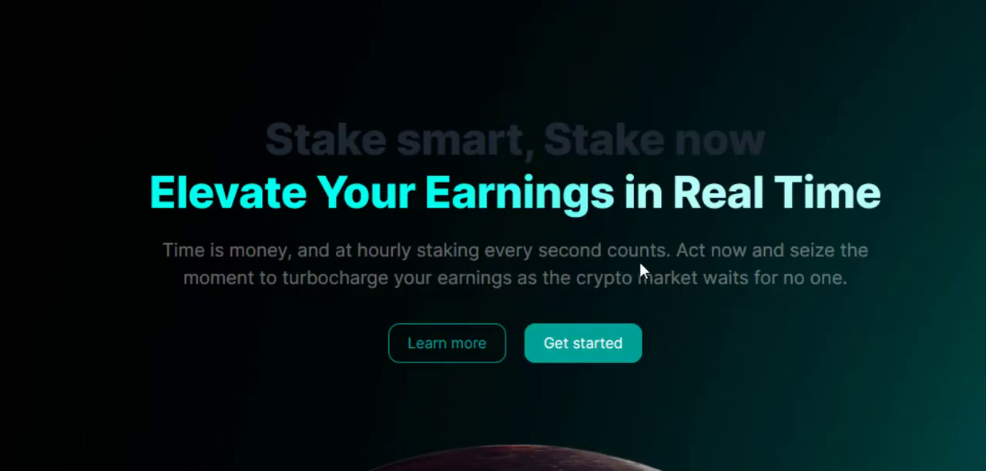
mouse_move(191, 336)
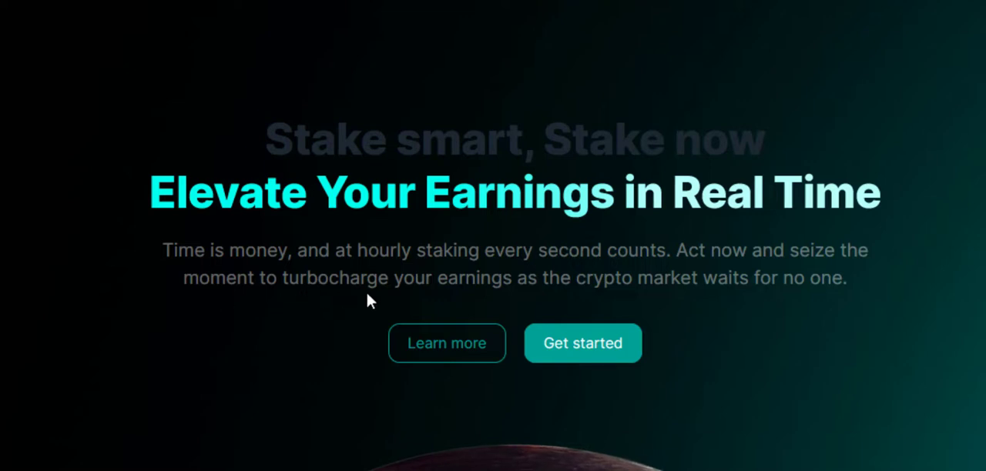
mouse_move(707, 301)
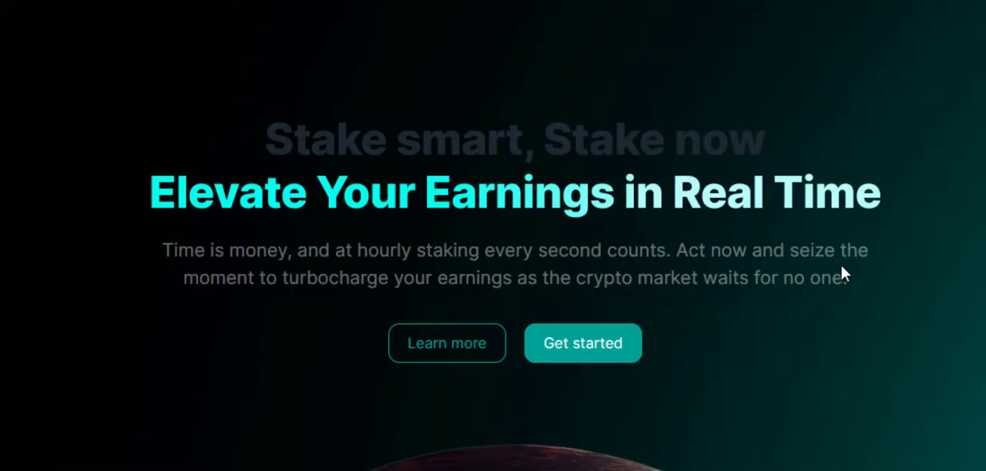
mouse_move(265, 64)
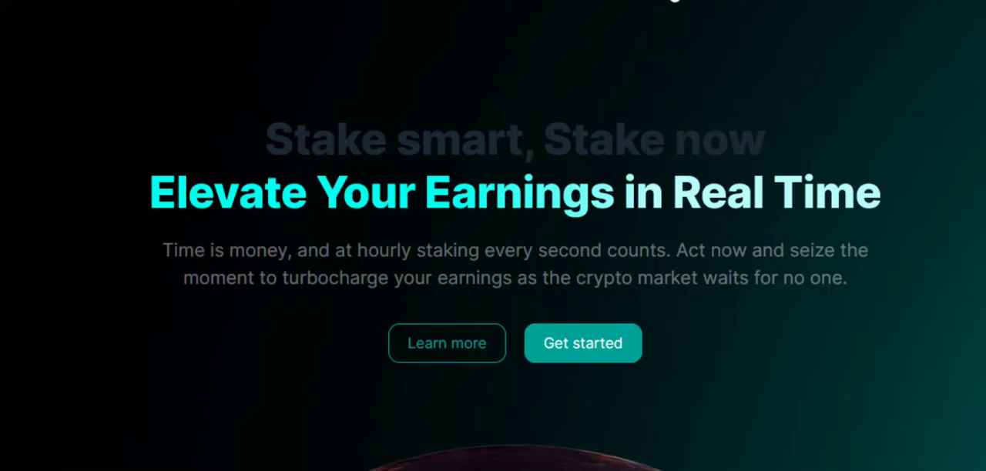
mouse_move(126, 166)
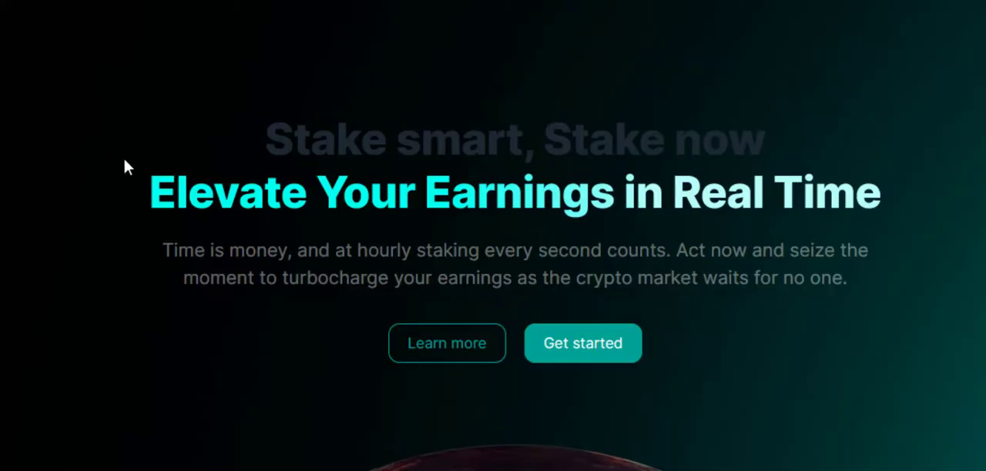
mouse_move(501, 368)
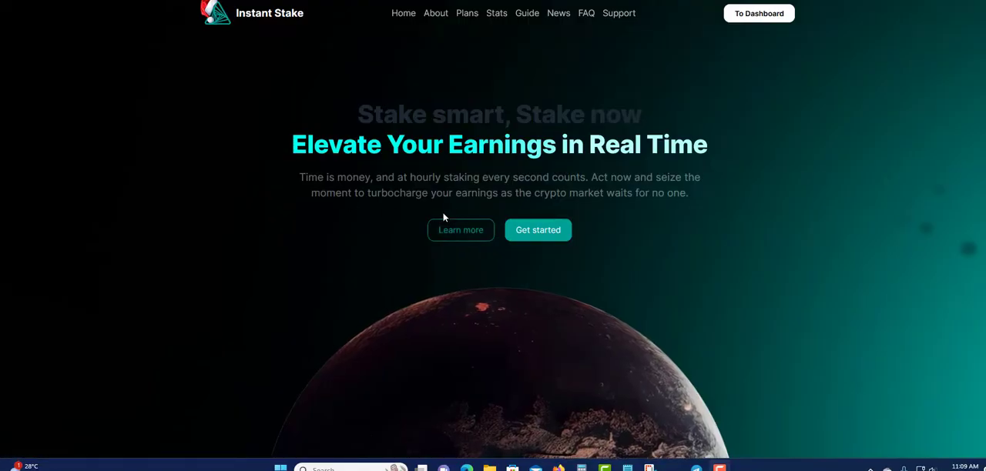
mouse_move(292, 267)
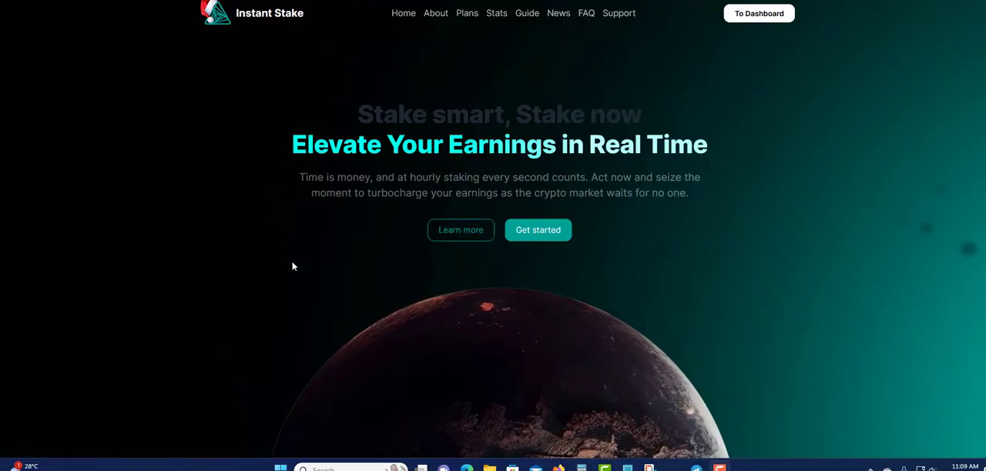
Step: Scroll to the Hourly Opportunities, Daily Gains section beside the Build Your Team card
scroll(down, 3)
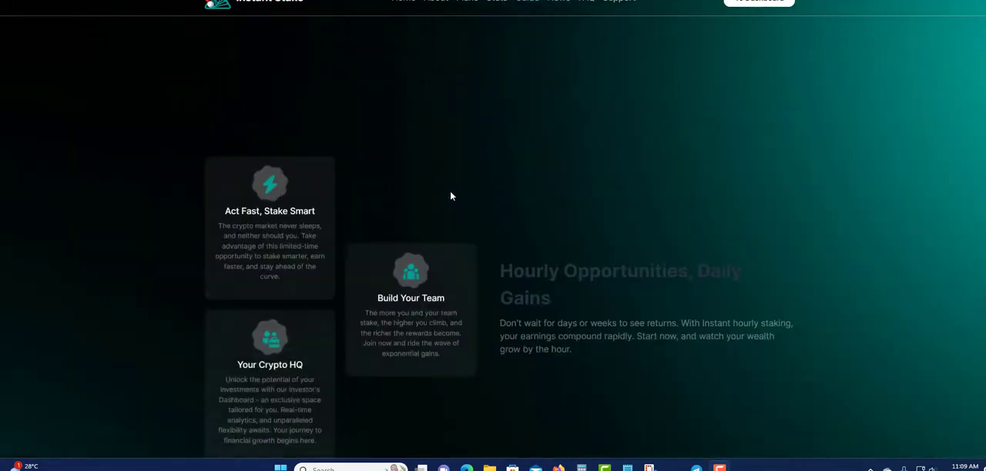
scroll(up, 3)
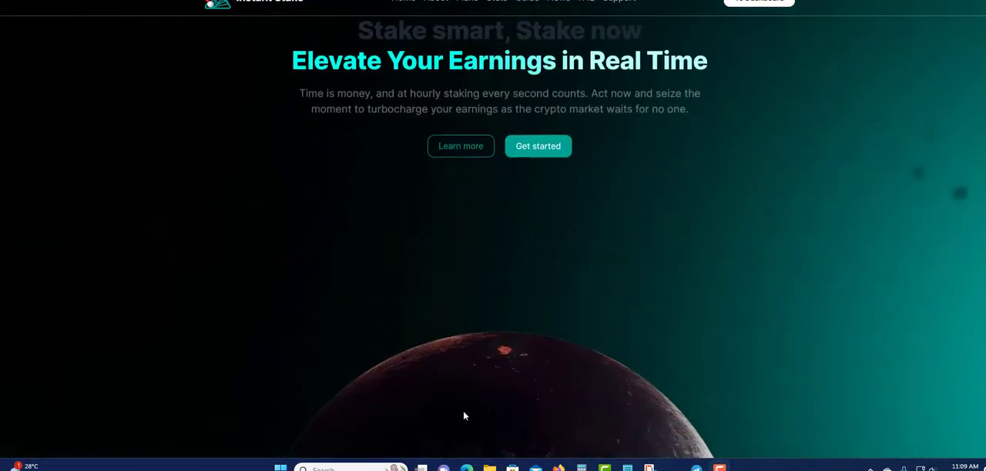
scroll(down, 3)
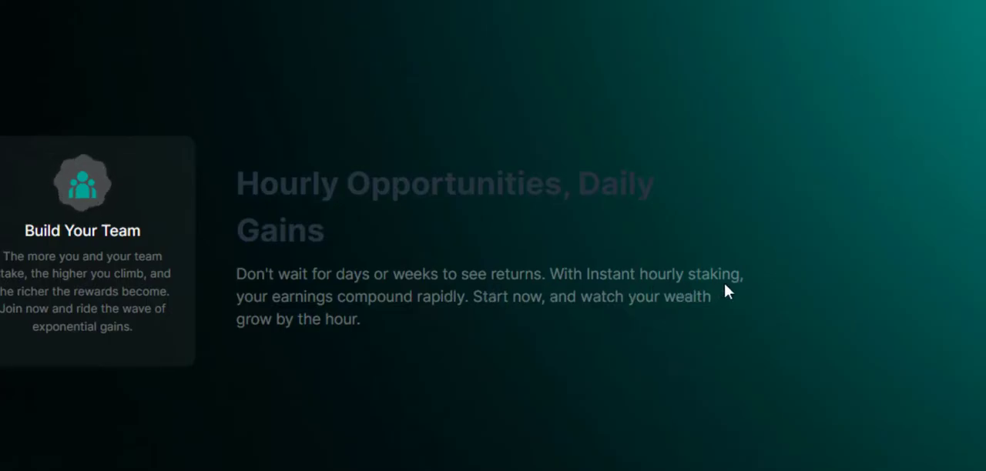
mouse_move(465, 320)
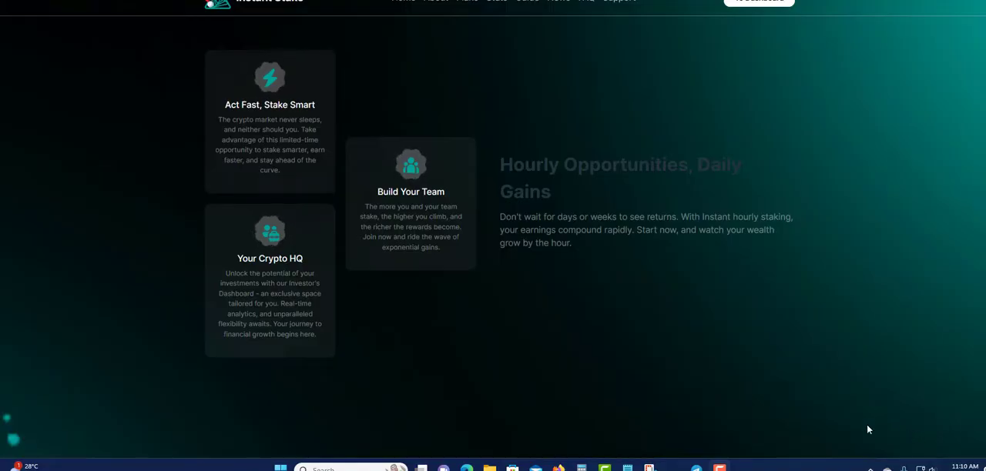
mouse_move(401, 269)
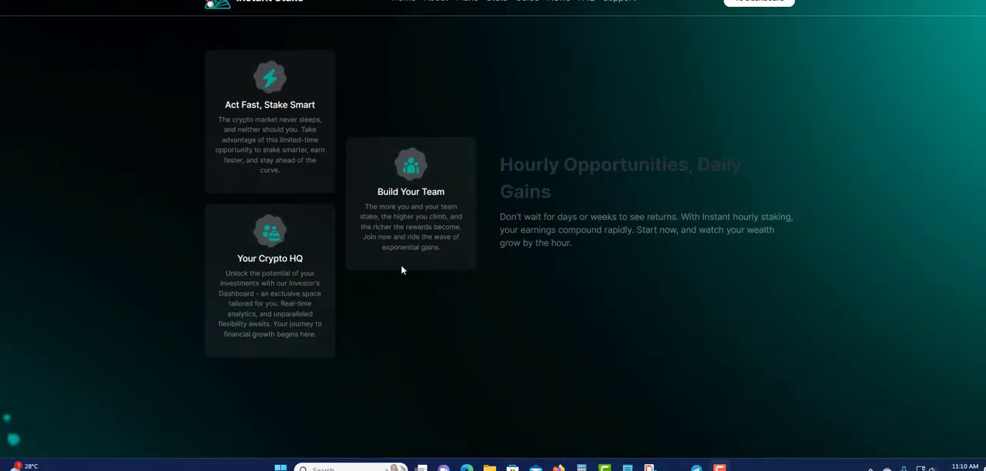
Step: Scroll to the How To Become an Investor steps: Register, Make a deposit, Stake & Watch it Grow
scroll(down, 3)
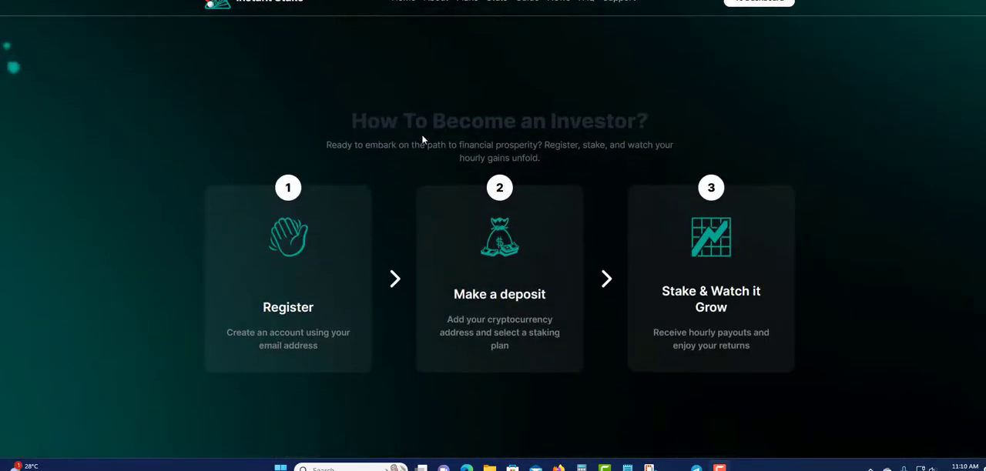
mouse_move(366, 165)
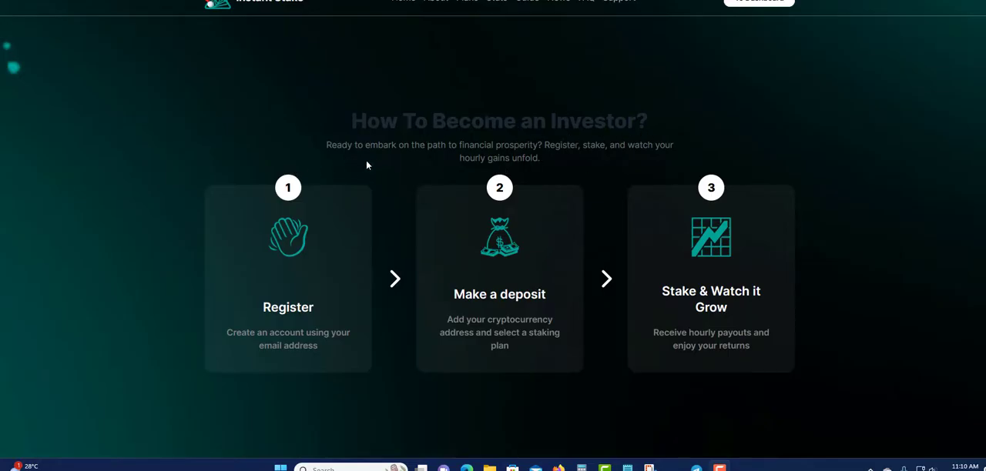
mouse_move(385, 159)
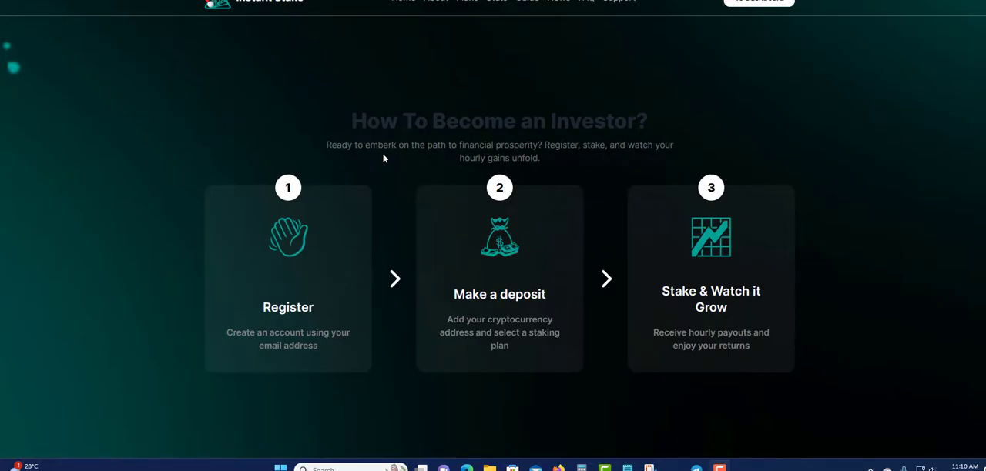
mouse_move(339, 161)
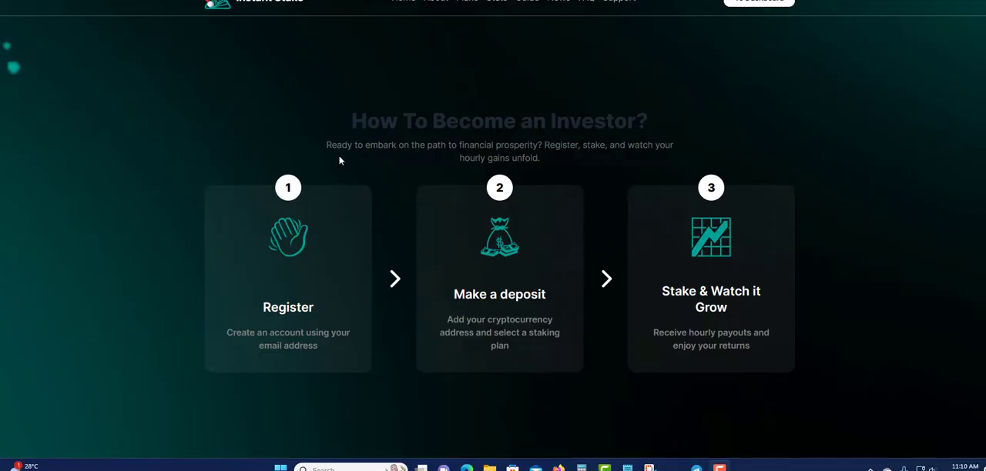
mouse_move(486, 157)
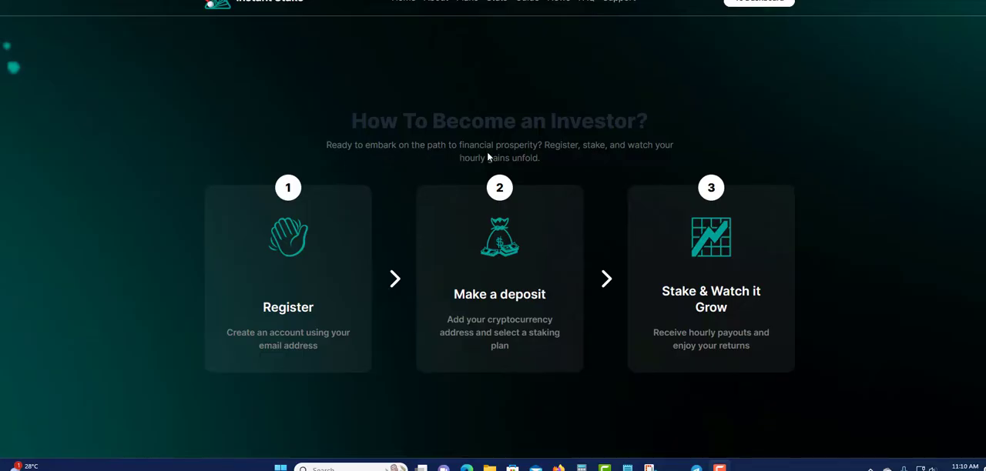
mouse_move(623, 159)
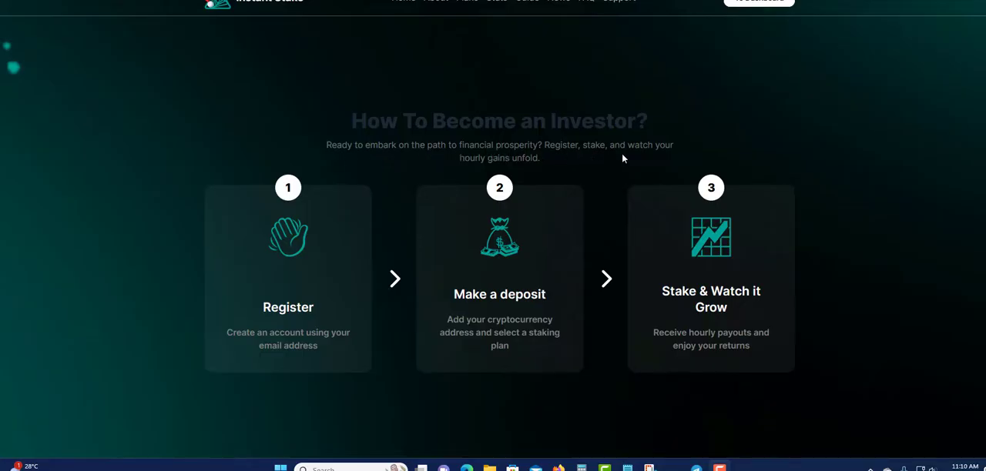
mouse_move(524, 167)
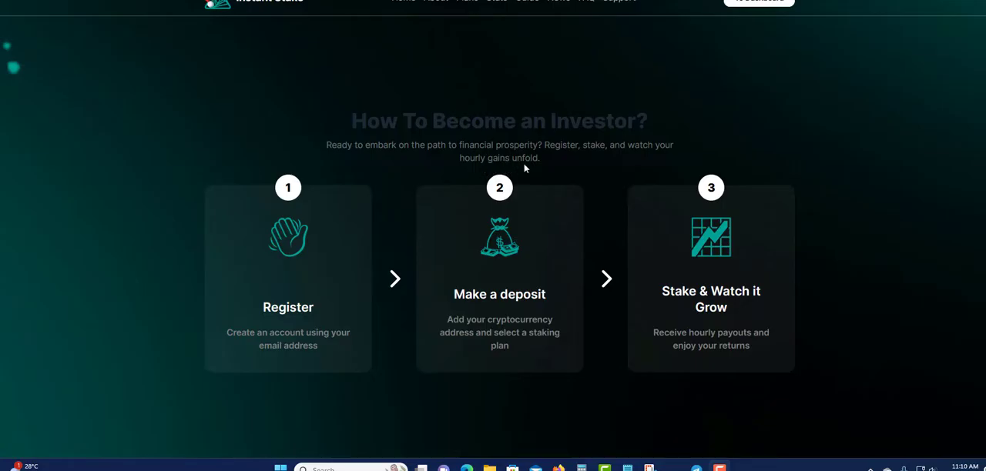
mouse_move(305, 336)
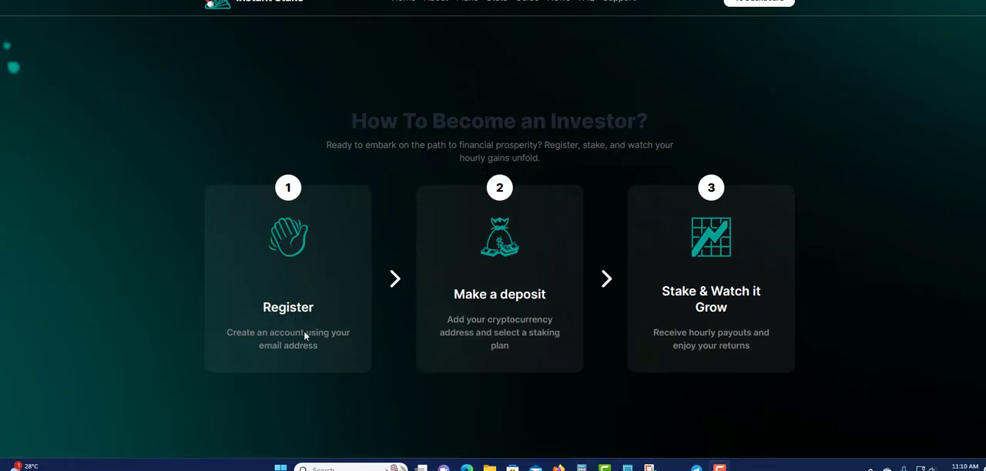
mouse_move(299, 348)
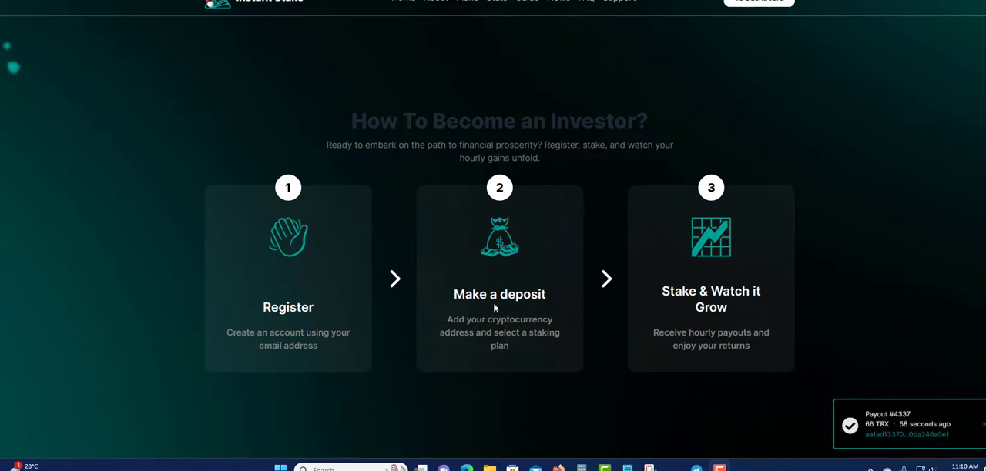
mouse_move(525, 300)
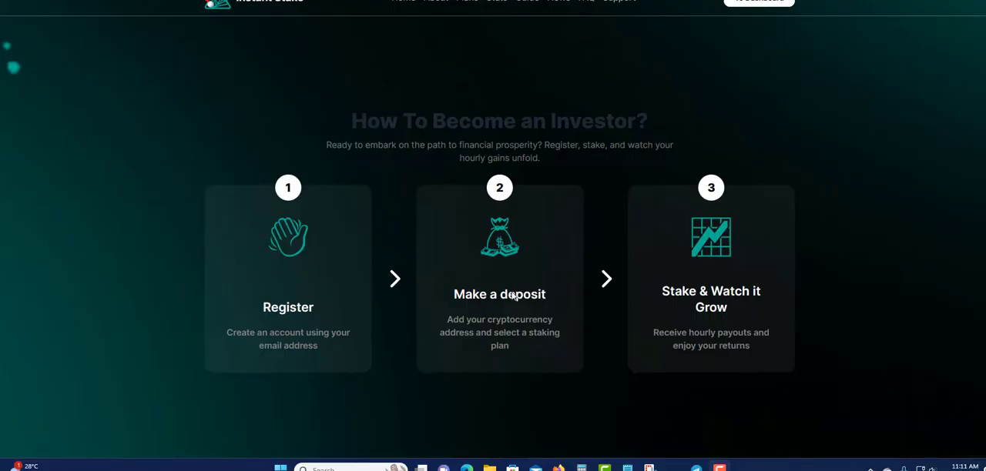
mouse_move(699, 345)
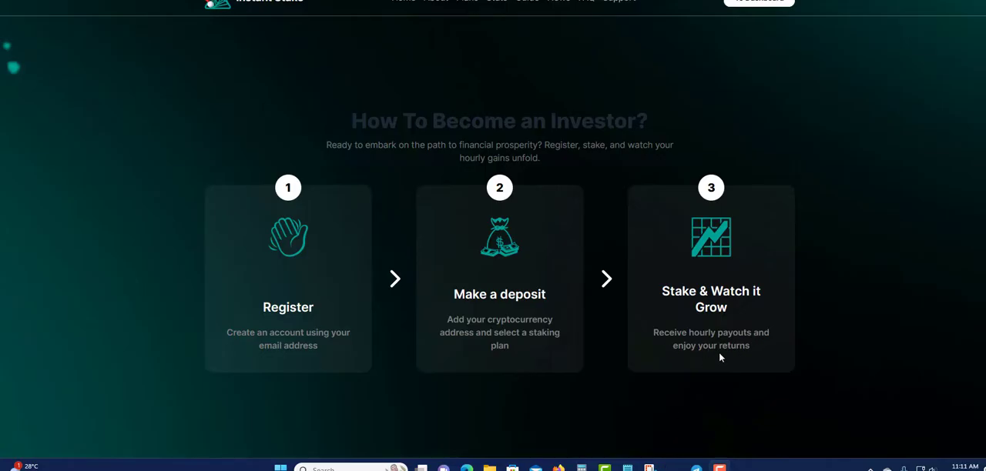
Step: Scroll to the Investment Options pricing cards for the Basic, Pro and Custom plans
scroll(down, 3)
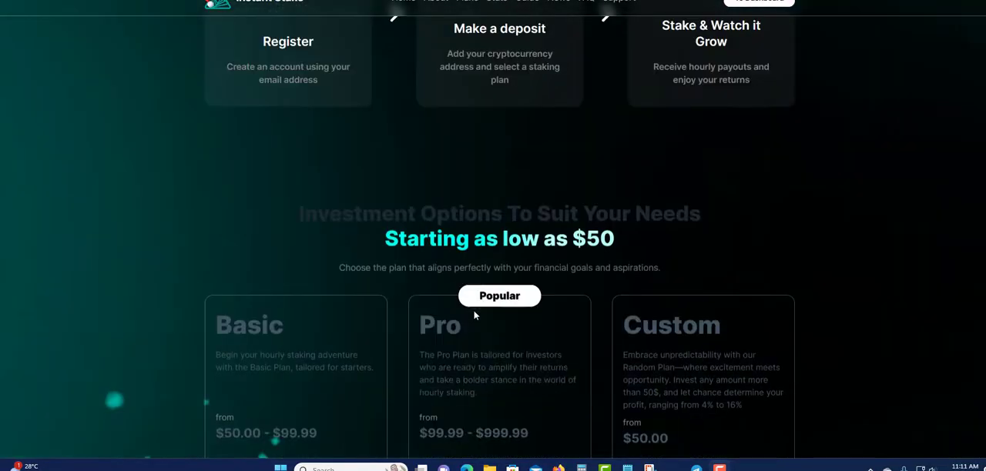
scroll(down, 3)
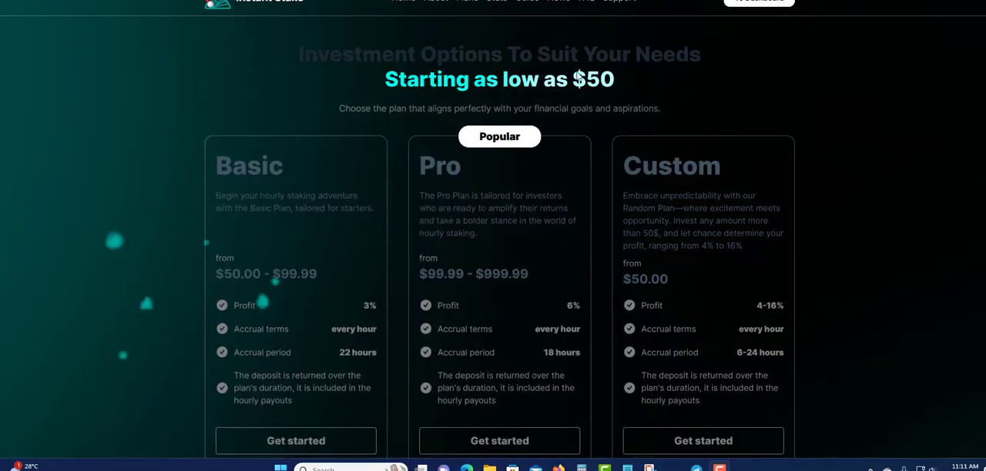
mouse_move(511, 93)
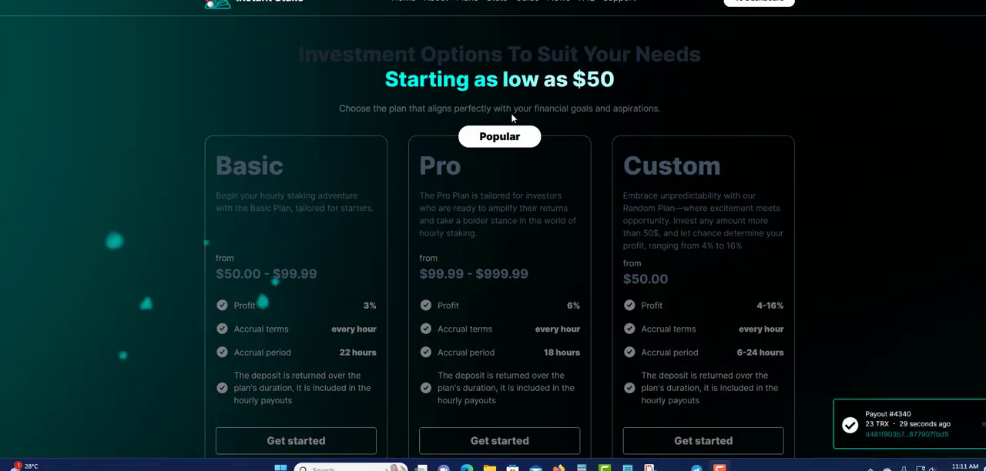
mouse_move(638, 120)
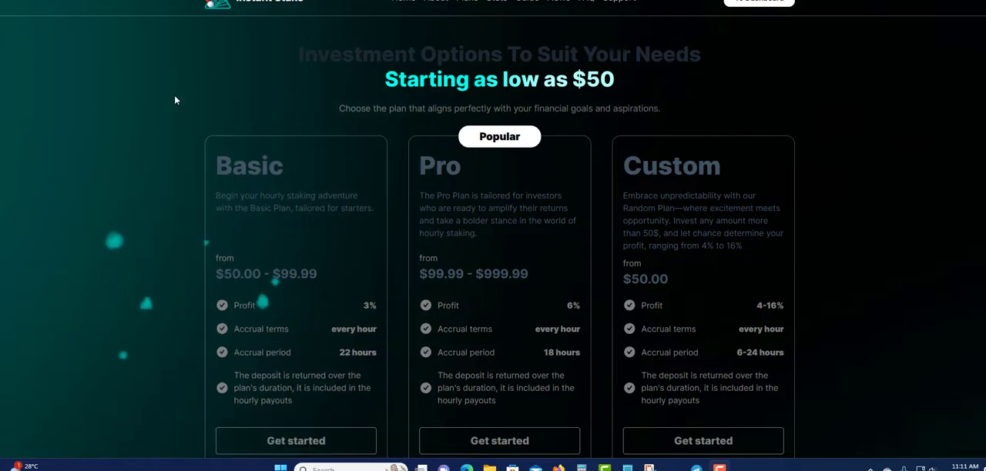
mouse_move(170, 94)
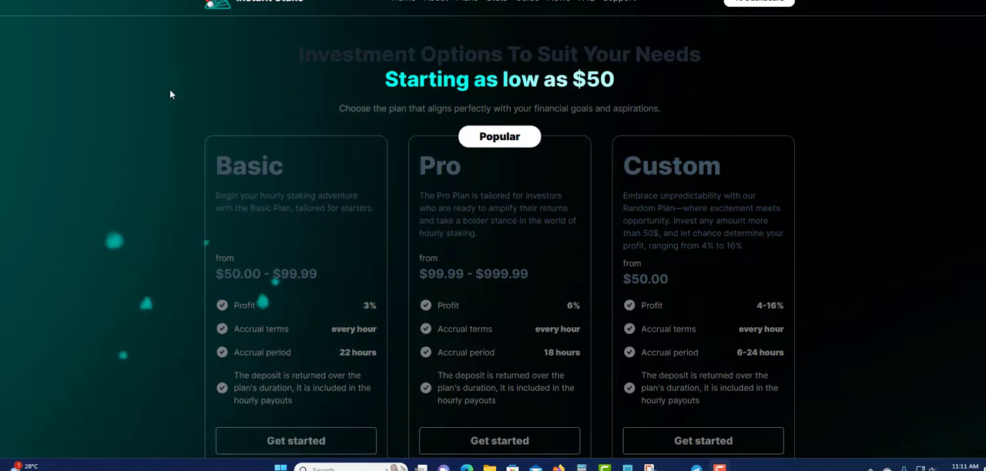
scroll(down, 3)
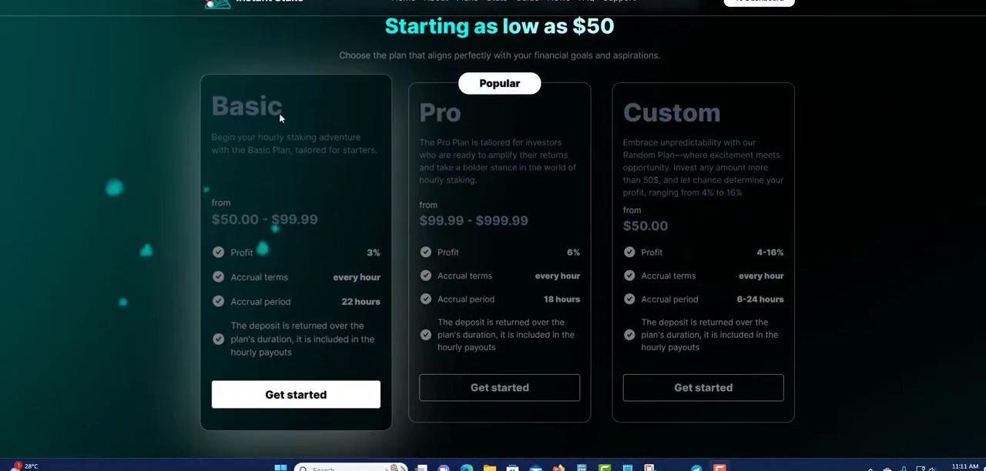
mouse_move(228, 151)
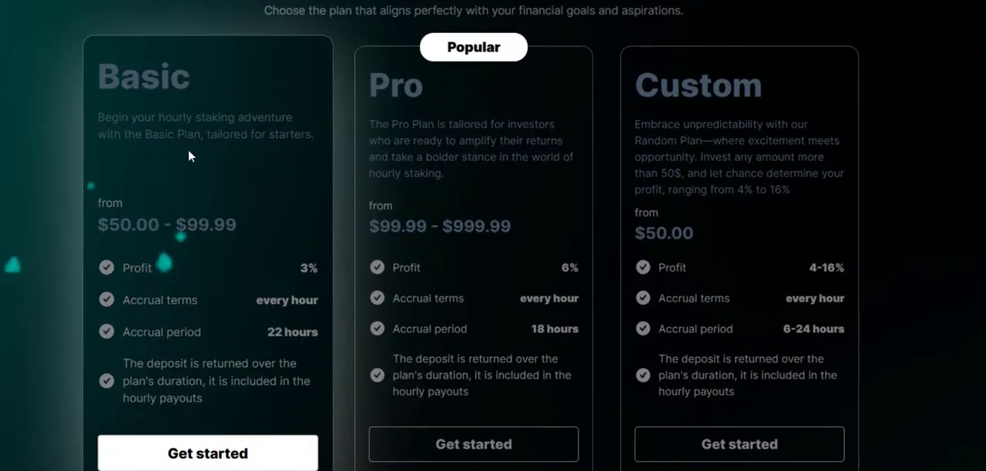
mouse_move(313, 151)
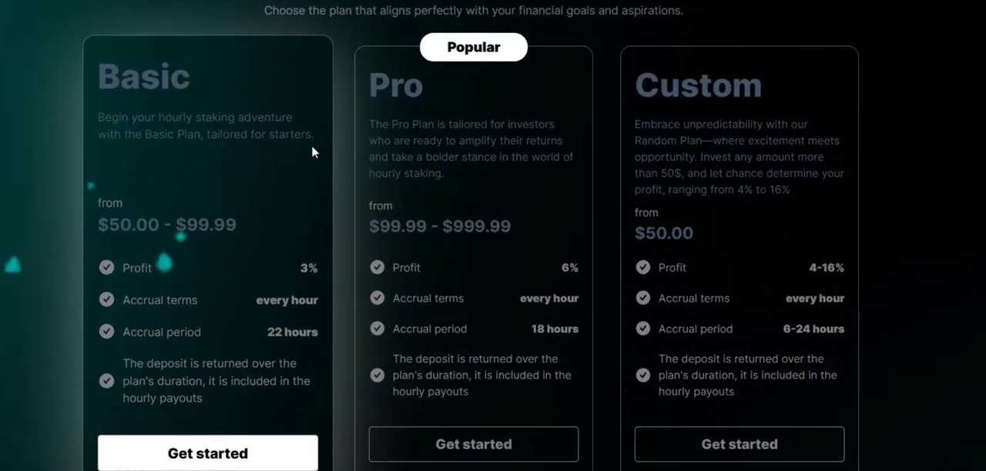
mouse_move(138, 240)
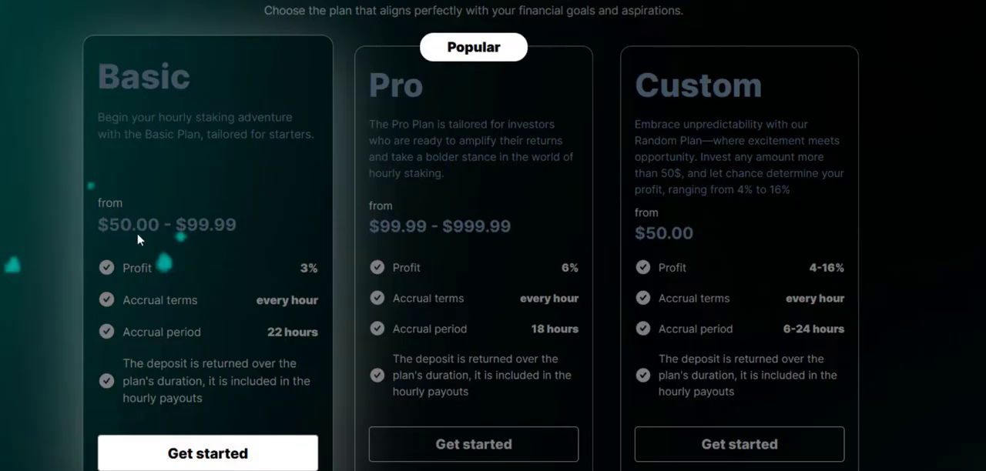
mouse_move(215, 241)
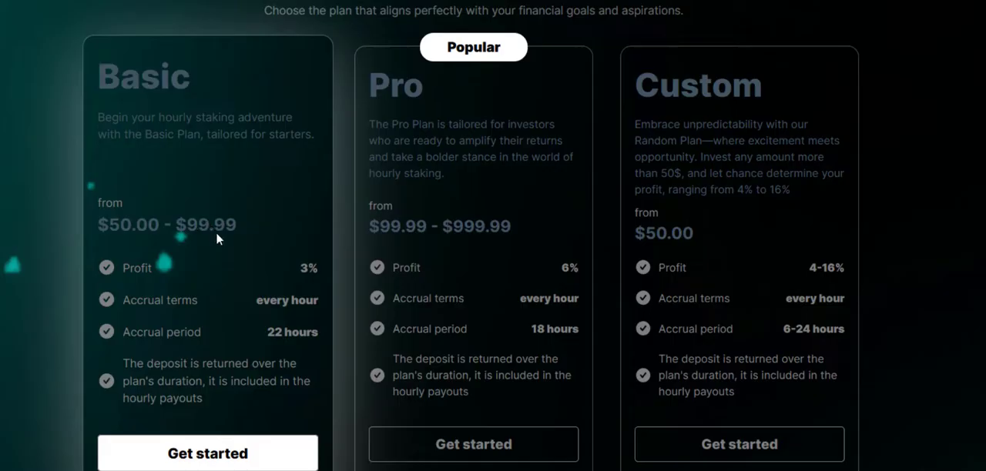
mouse_move(314, 300)
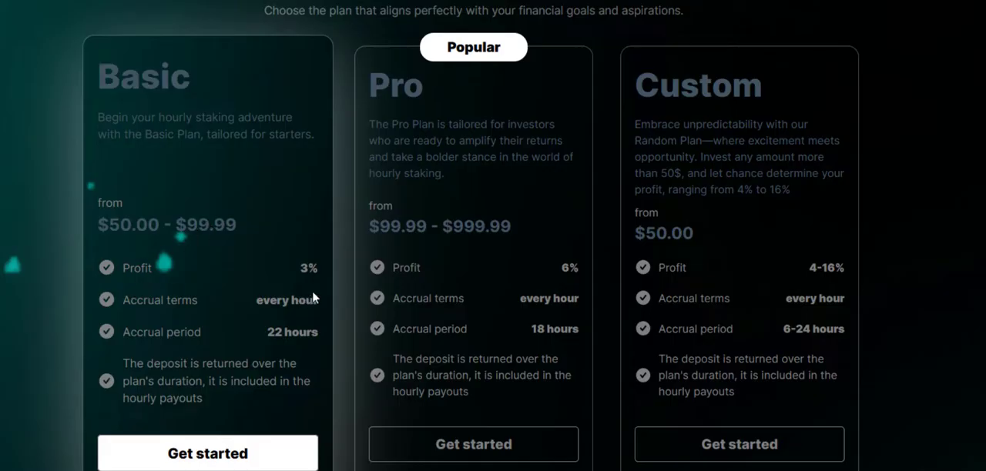
mouse_move(216, 318)
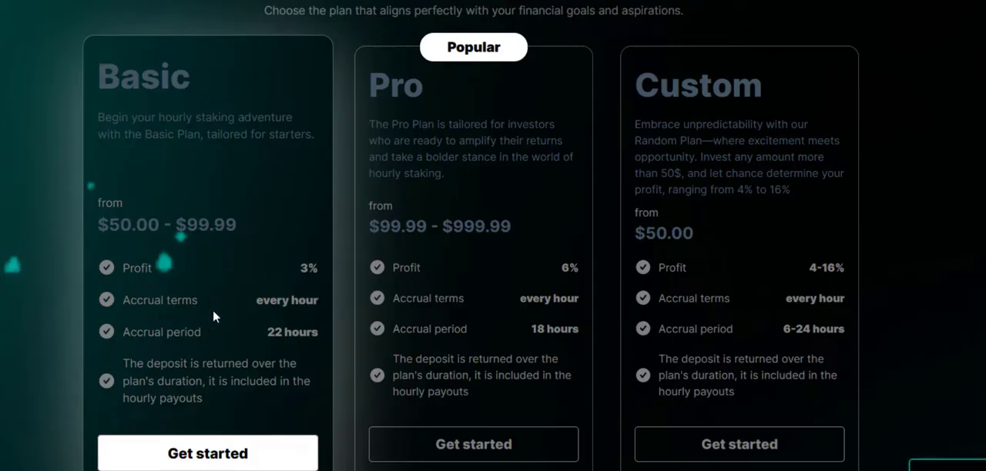
mouse_move(281, 300)
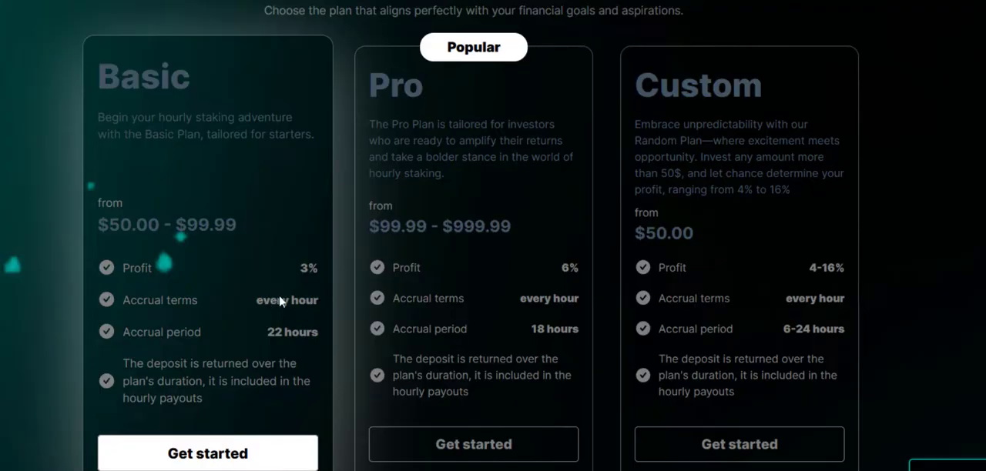
mouse_move(239, 333)
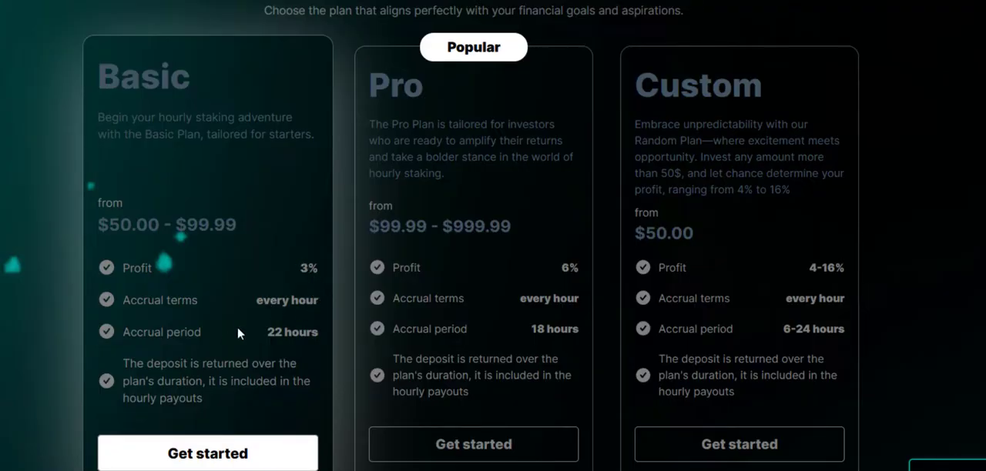
mouse_move(191, 348)
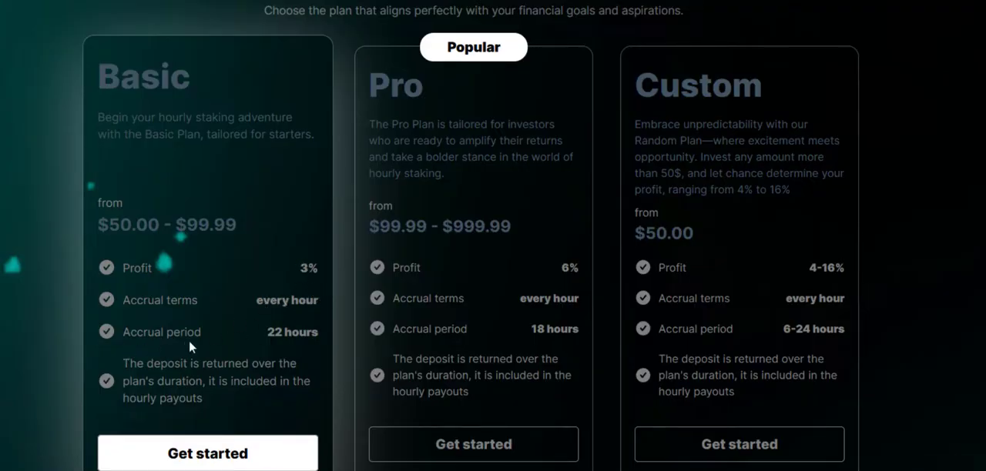
mouse_move(274, 337)
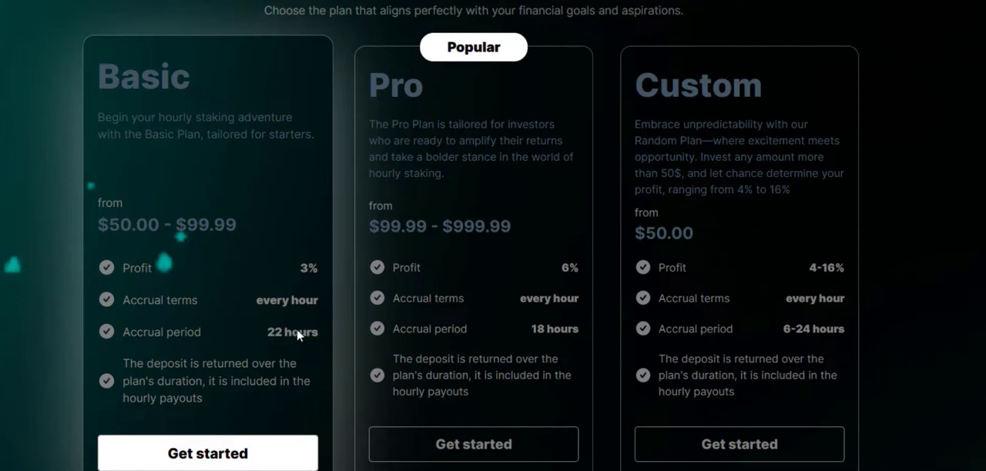
mouse_move(202, 377)
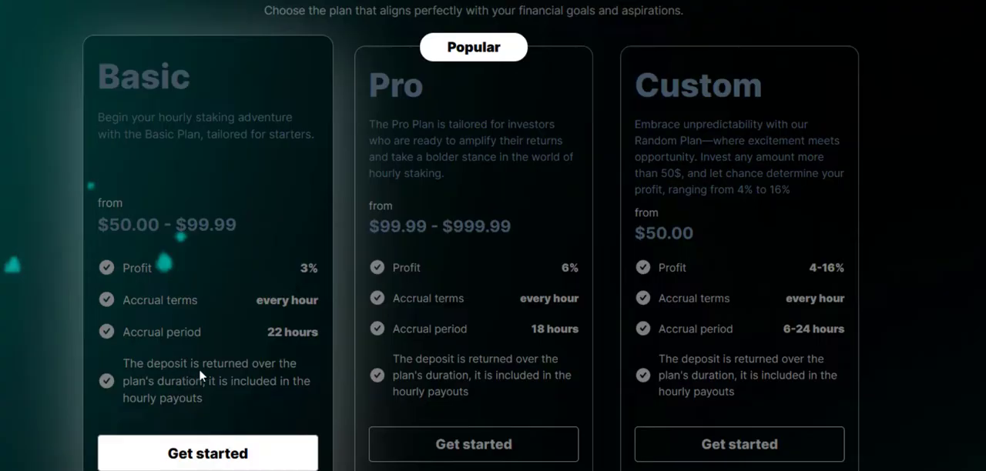
mouse_move(148, 398)
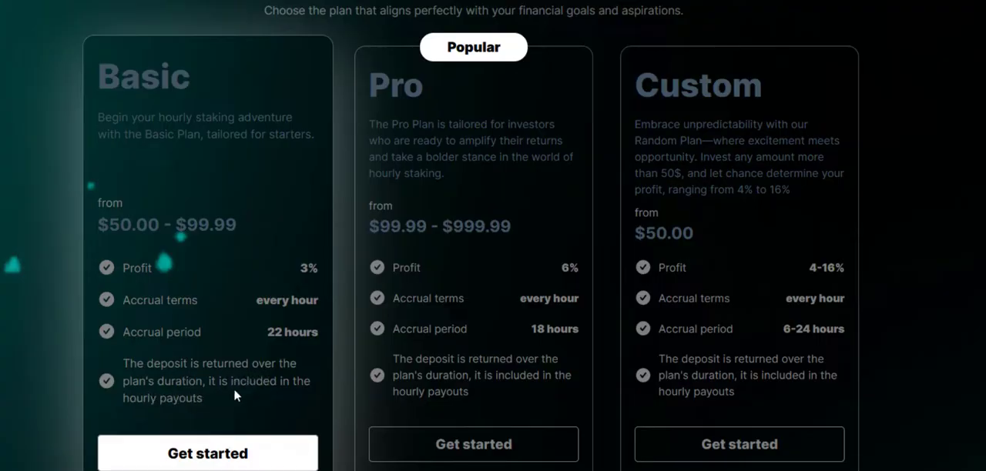
mouse_move(175, 411)
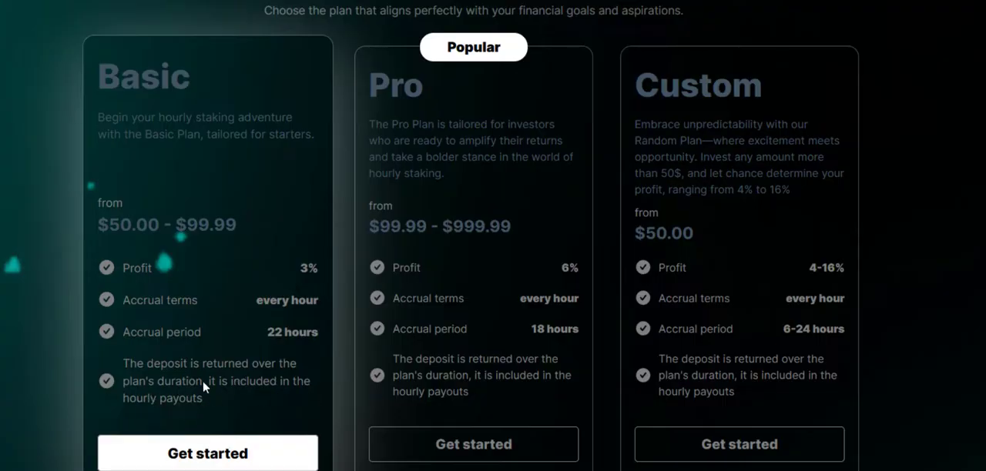
mouse_move(222, 271)
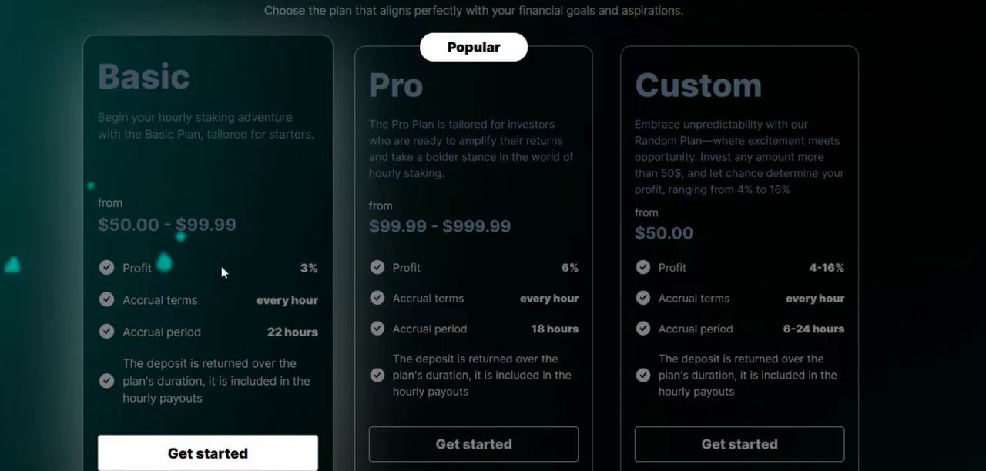
mouse_move(194, 369)
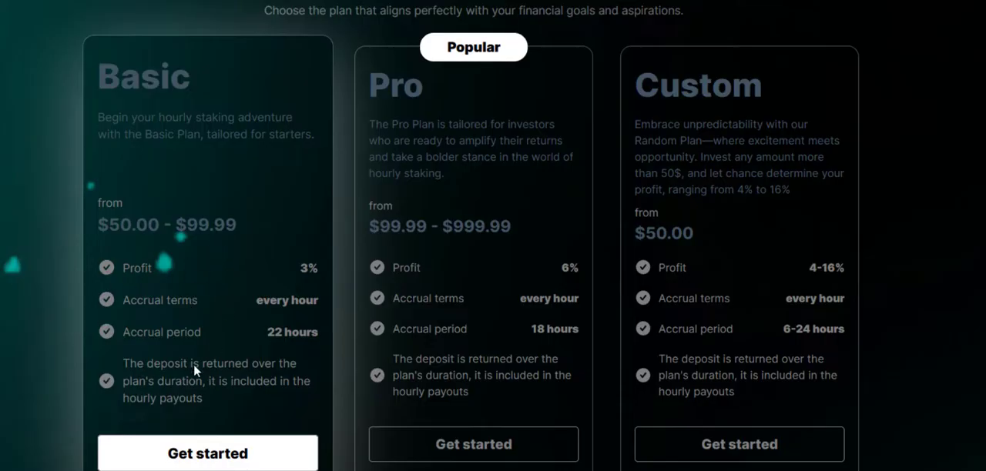
mouse_move(172, 299)
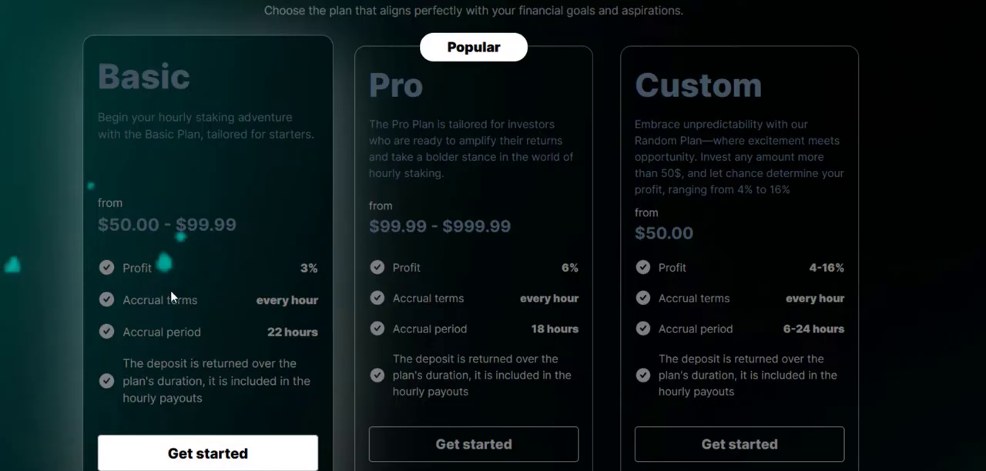
mouse_move(198, 335)
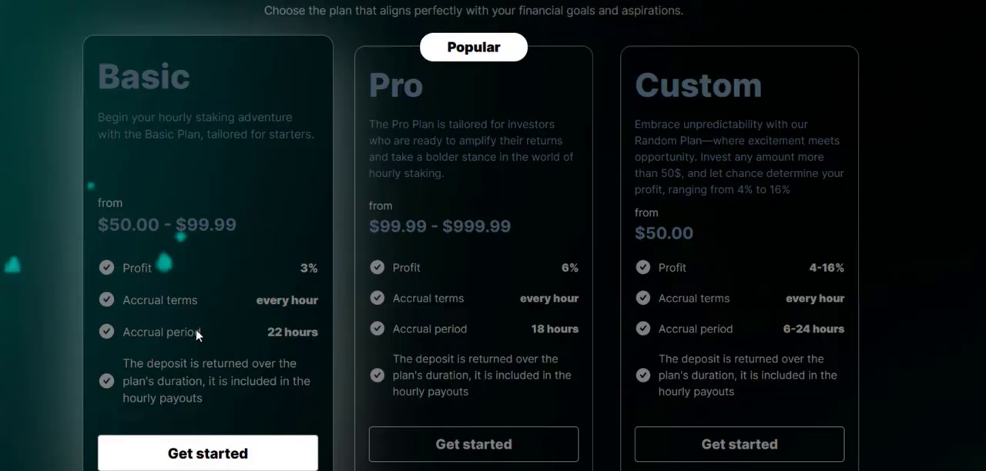
mouse_move(201, 331)
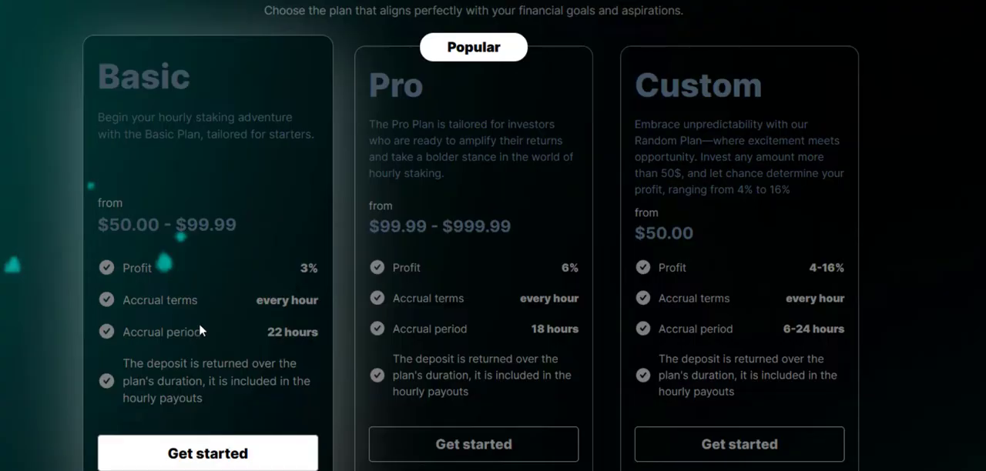
mouse_move(216, 403)
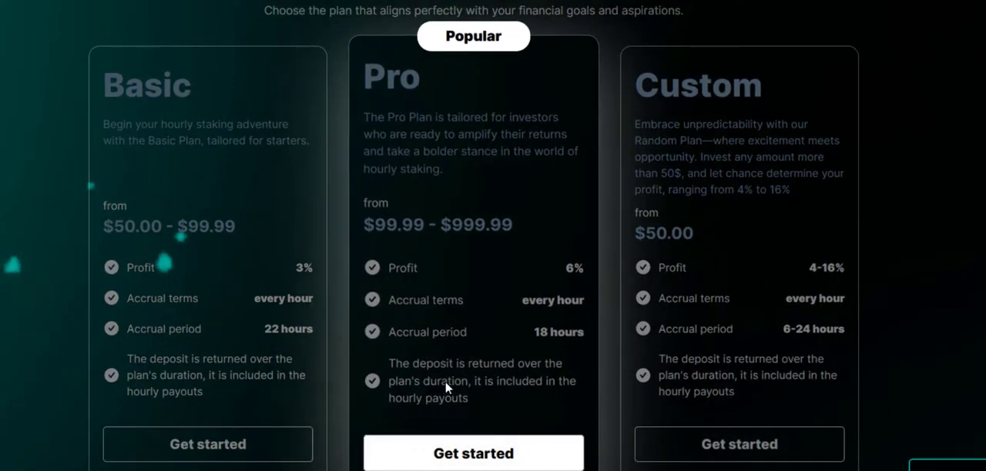
mouse_move(415, 399)
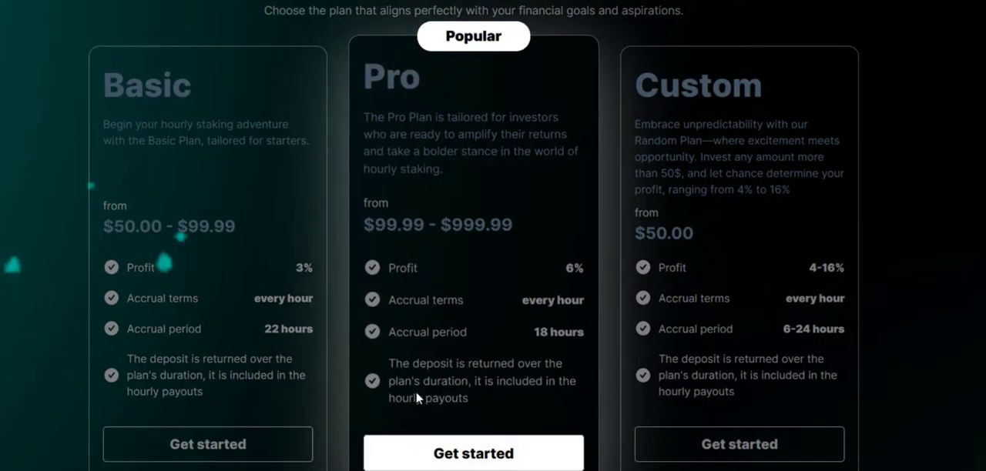
mouse_move(407, 120)
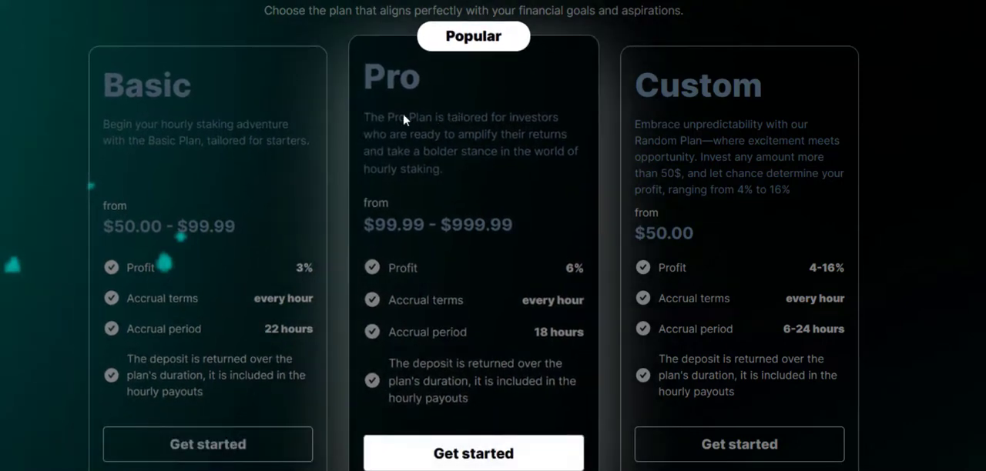
mouse_move(465, 135)
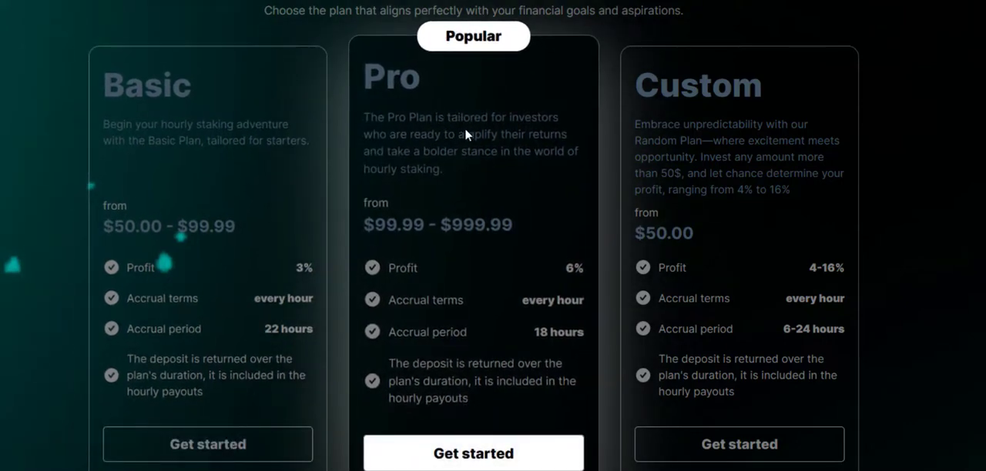
mouse_move(440, 148)
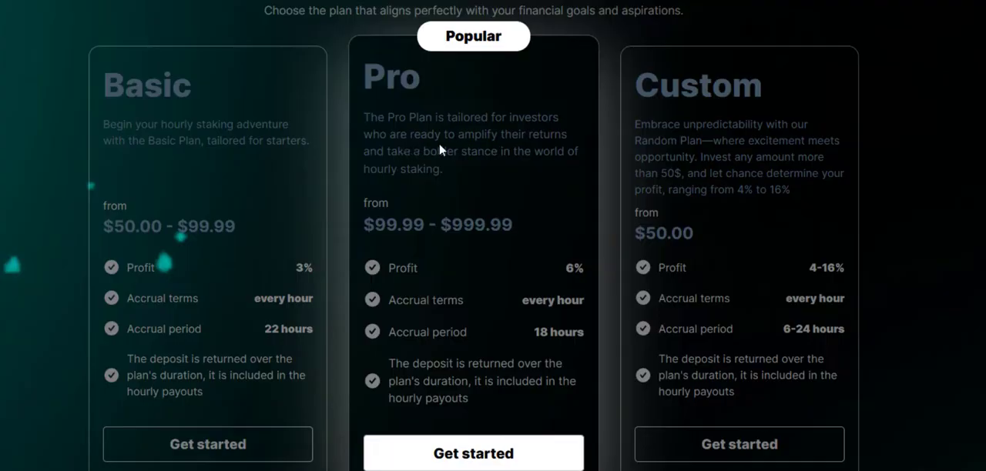
mouse_move(394, 168)
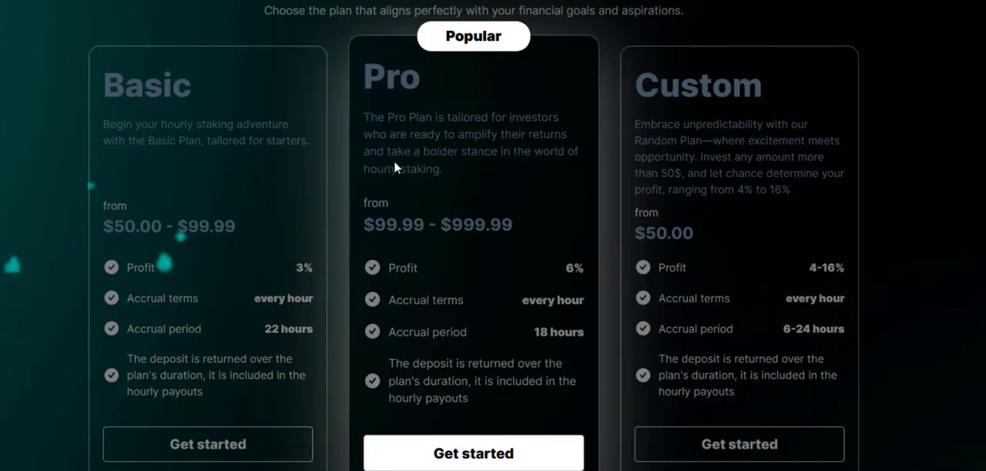
mouse_move(481, 171)
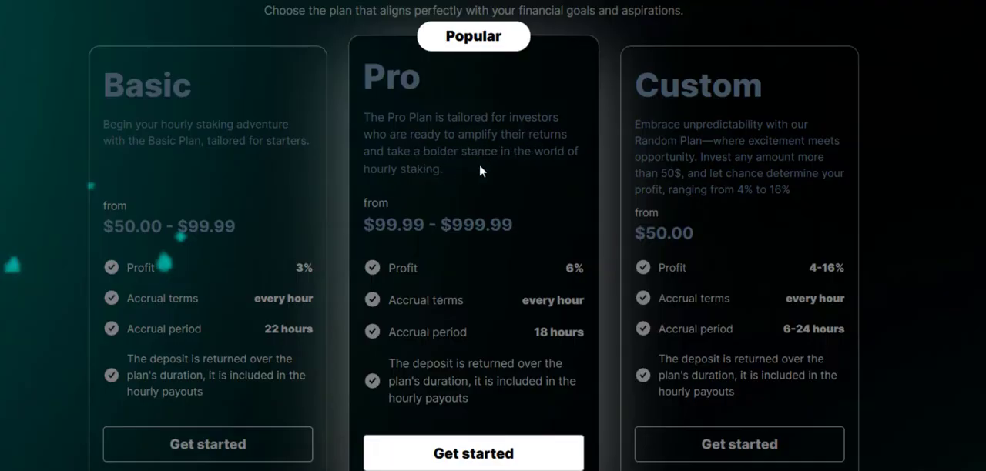
mouse_move(342, 178)
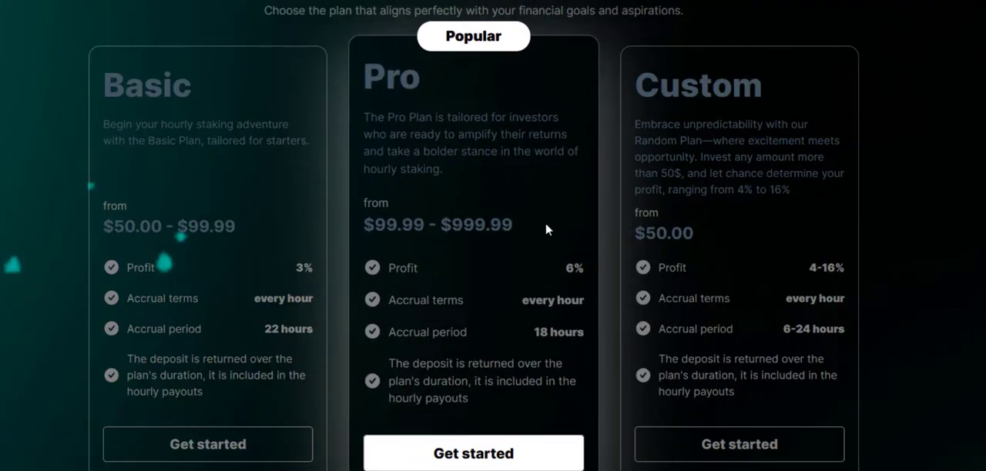
mouse_move(505, 225)
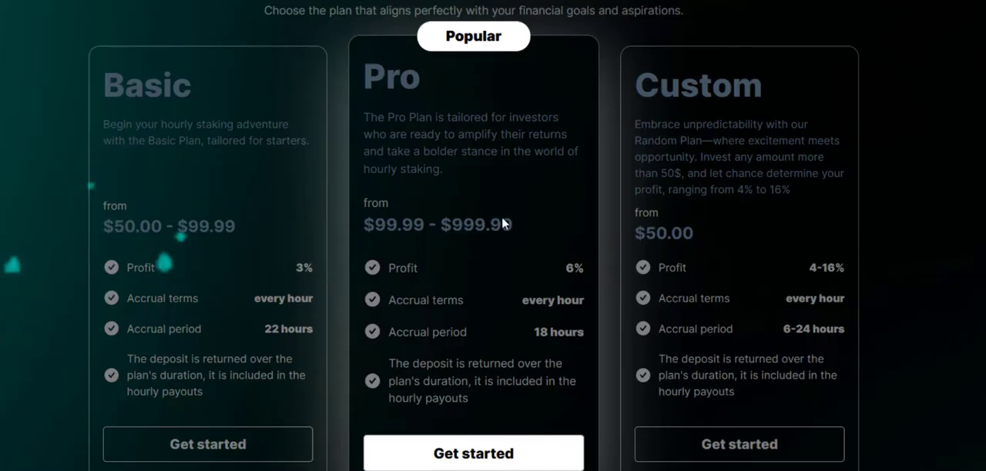
mouse_move(385, 258)
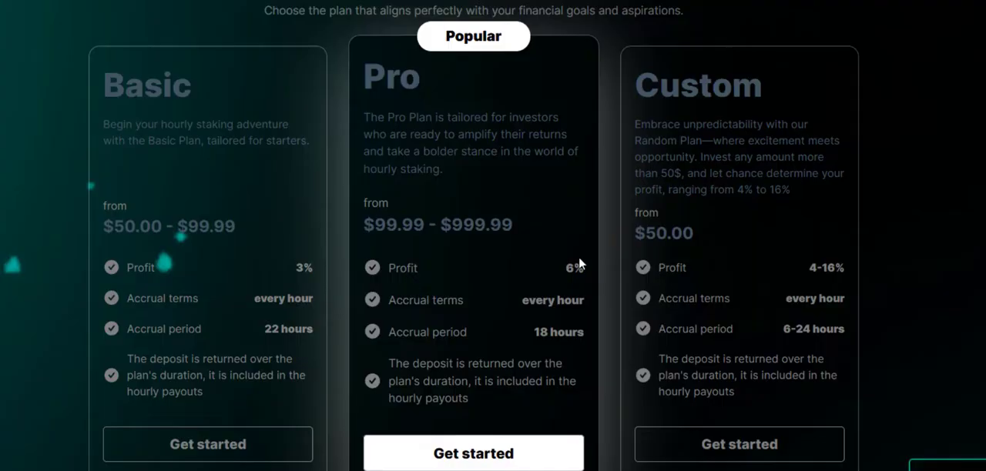
mouse_move(523, 308)
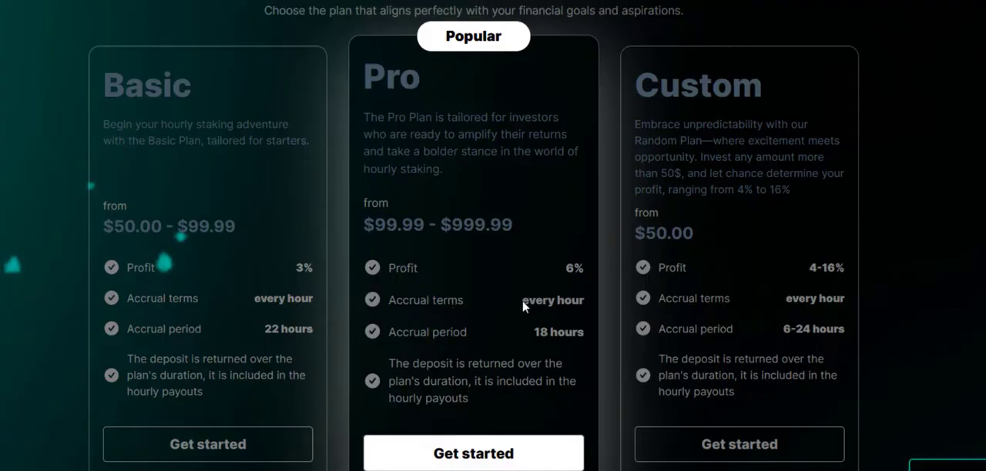
mouse_move(576, 295)
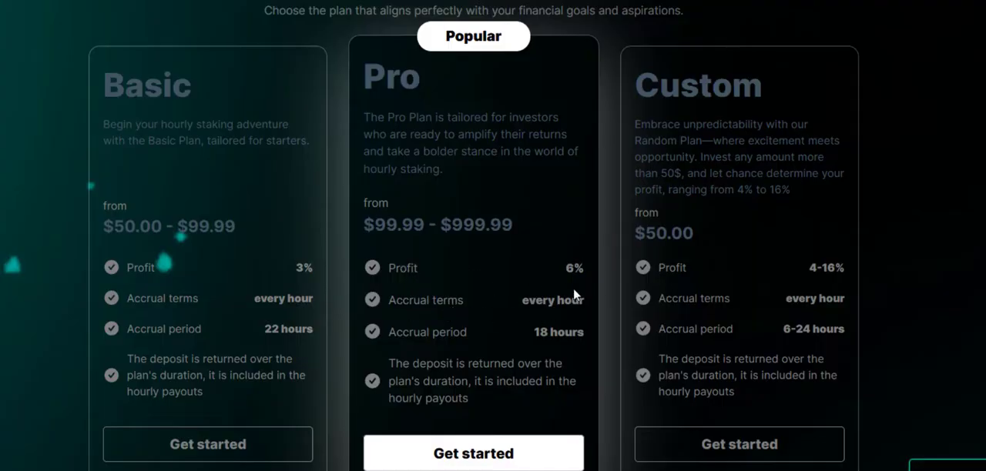
mouse_move(531, 323)
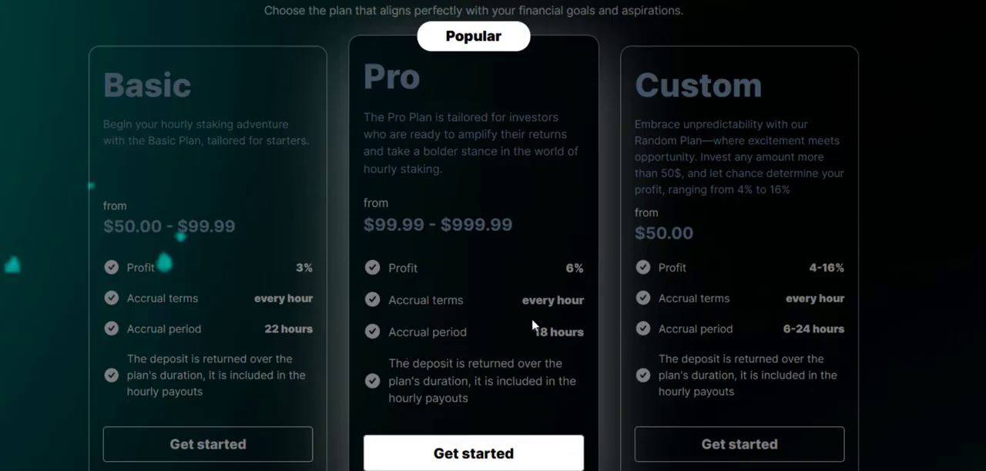
mouse_move(551, 342)
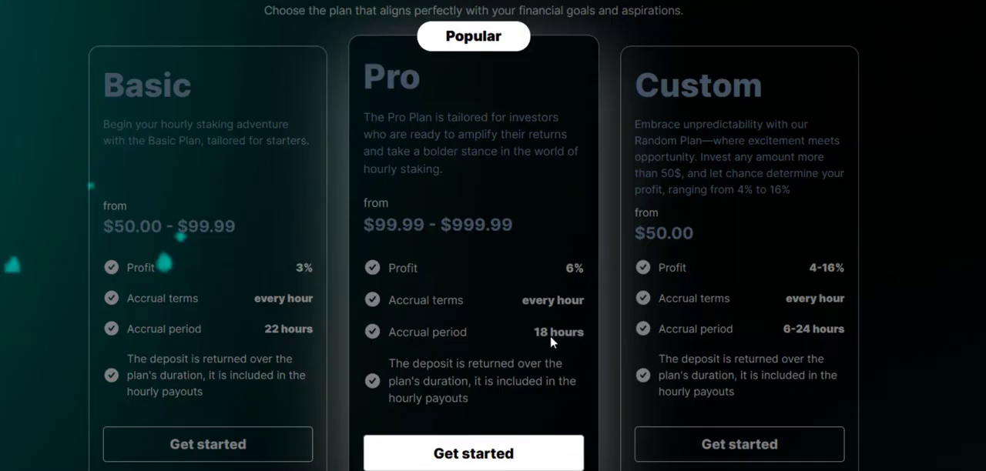
mouse_move(465, 373)
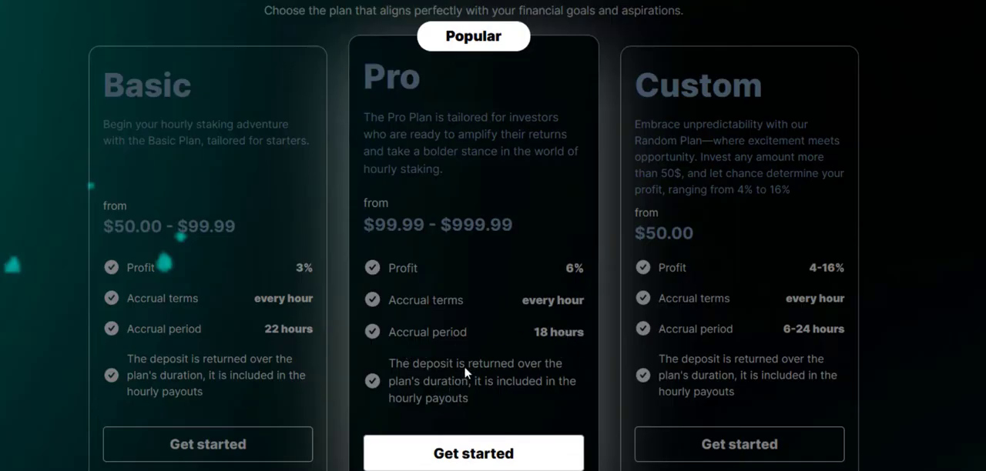
mouse_move(434, 354)
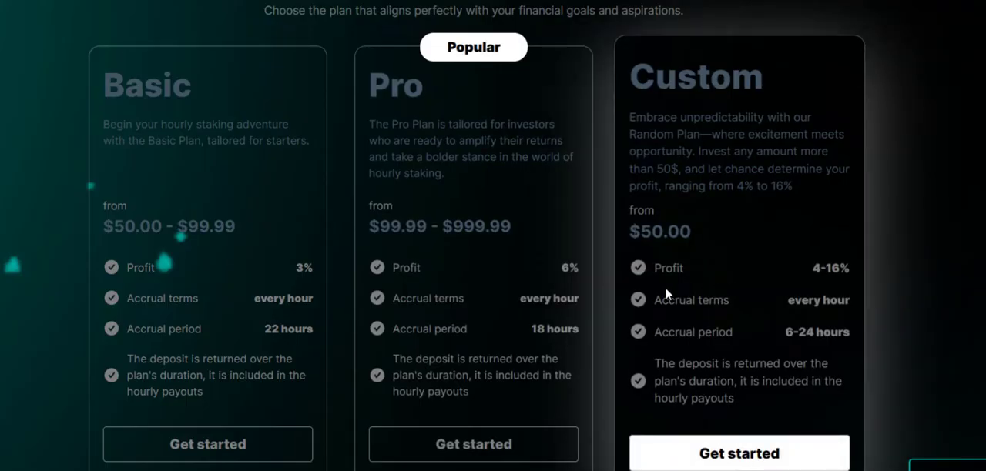
mouse_move(679, 285)
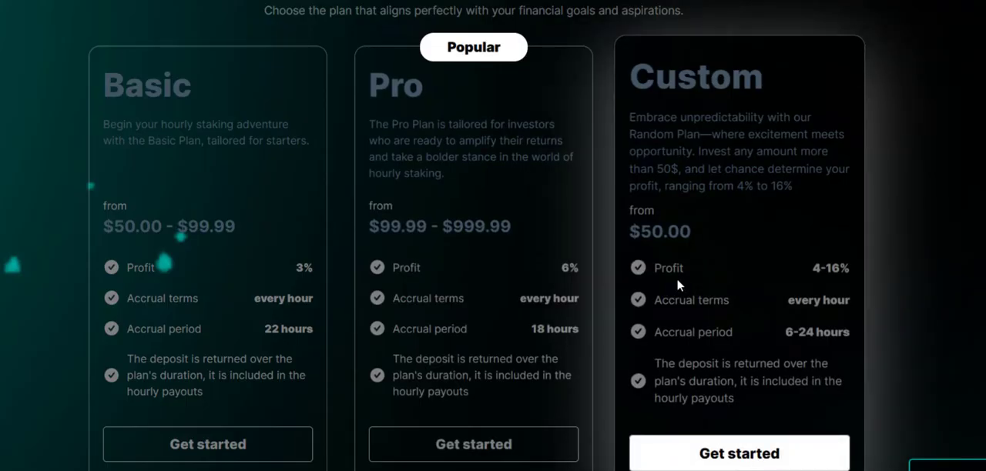
mouse_move(824, 280)
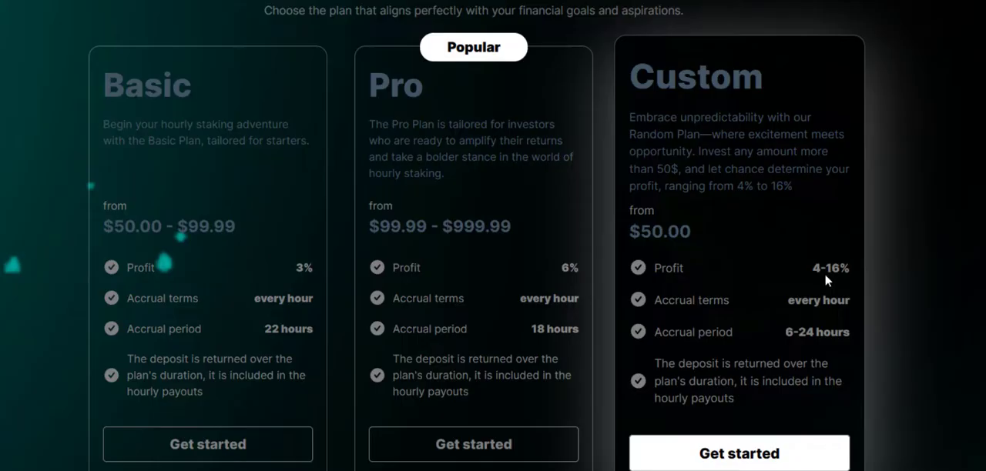
mouse_move(656, 262)
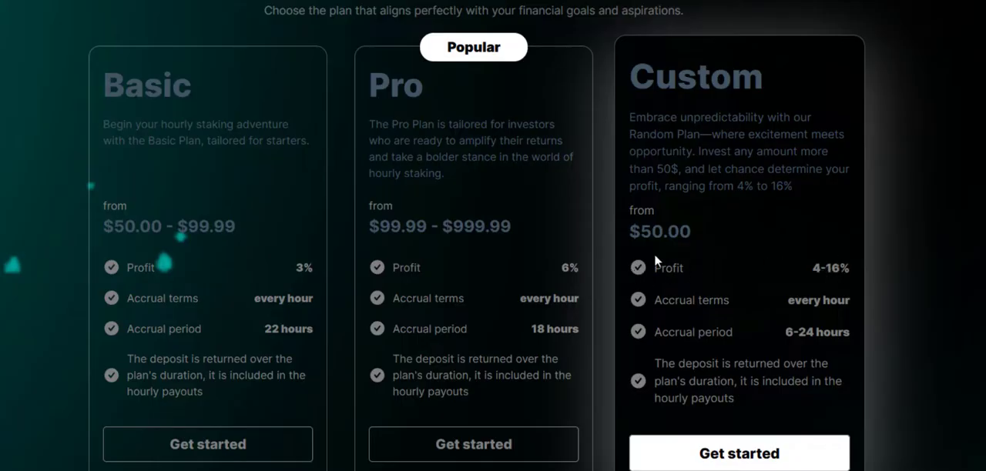
mouse_move(653, 254)
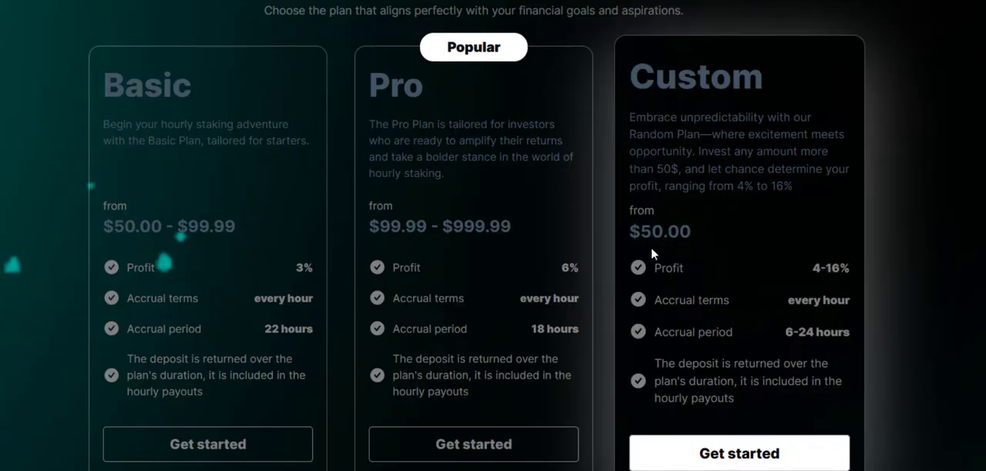
mouse_move(813, 279)
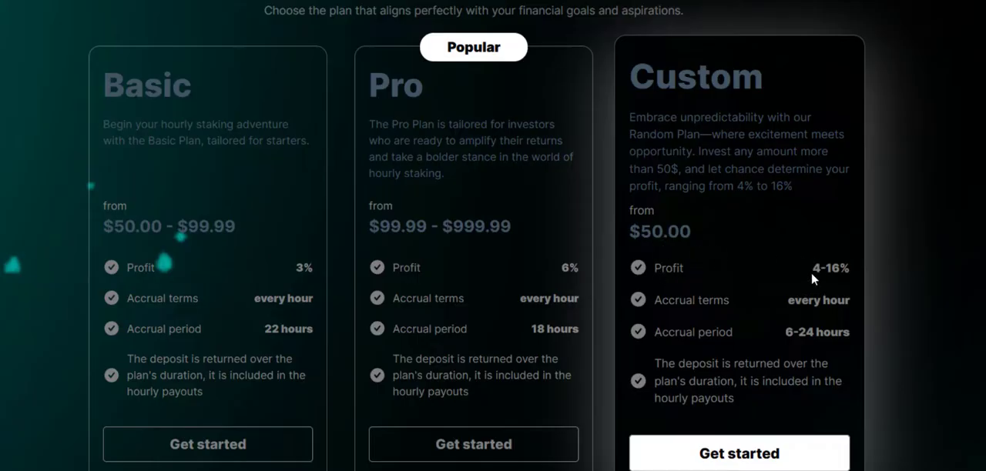
mouse_move(809, 291)
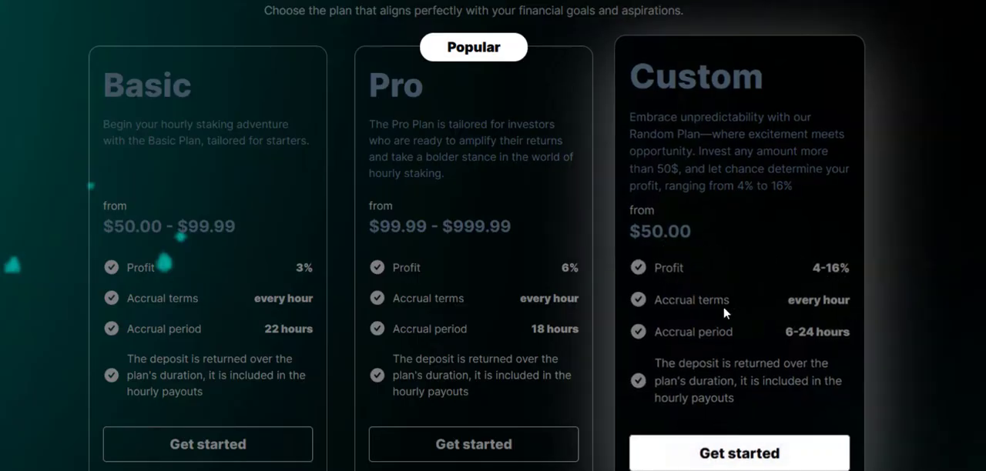
mouse_move(744, 330)
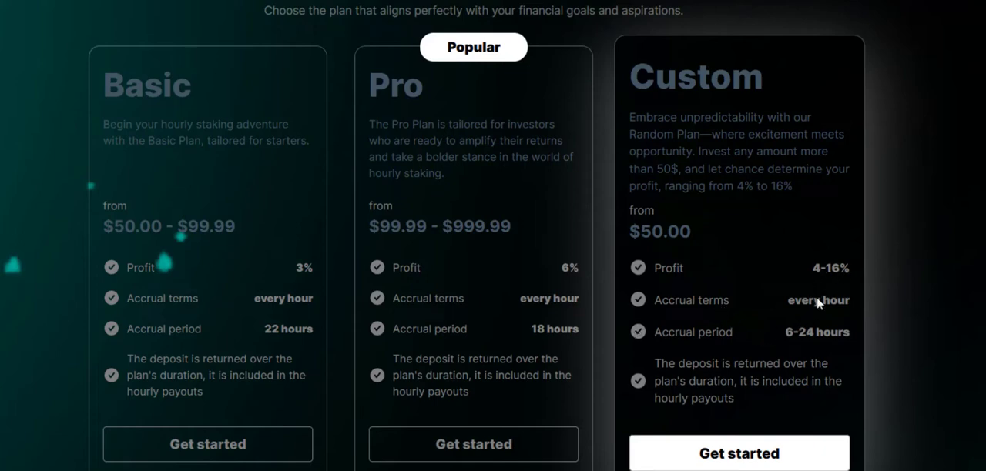
mouse_move(802, 345)
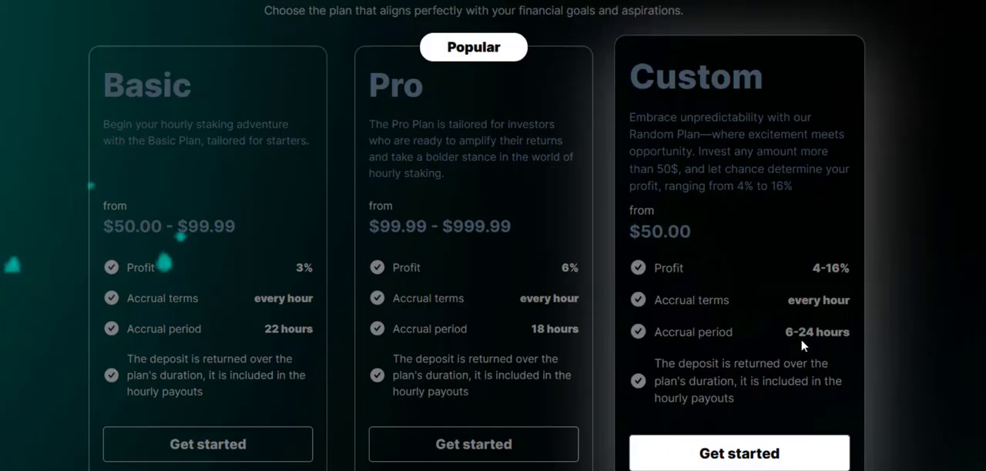
mouse_move(789, 345)
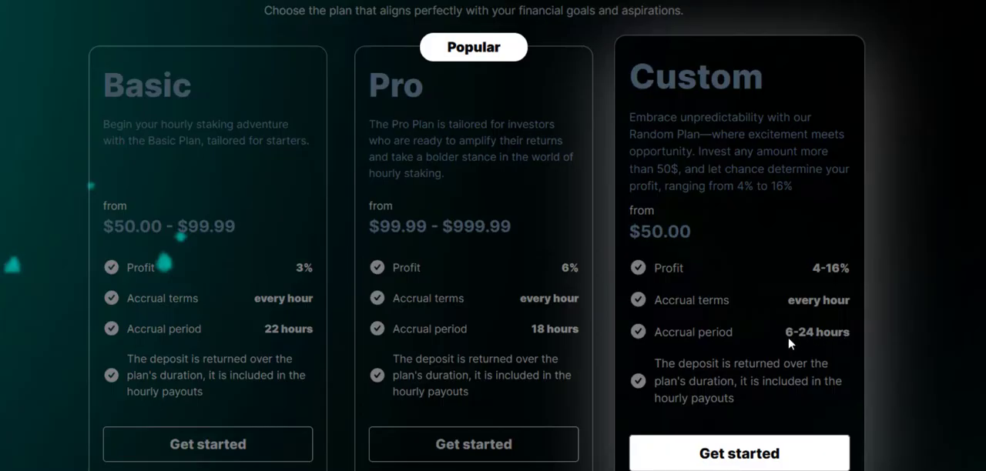
mouse_move(712, 393)
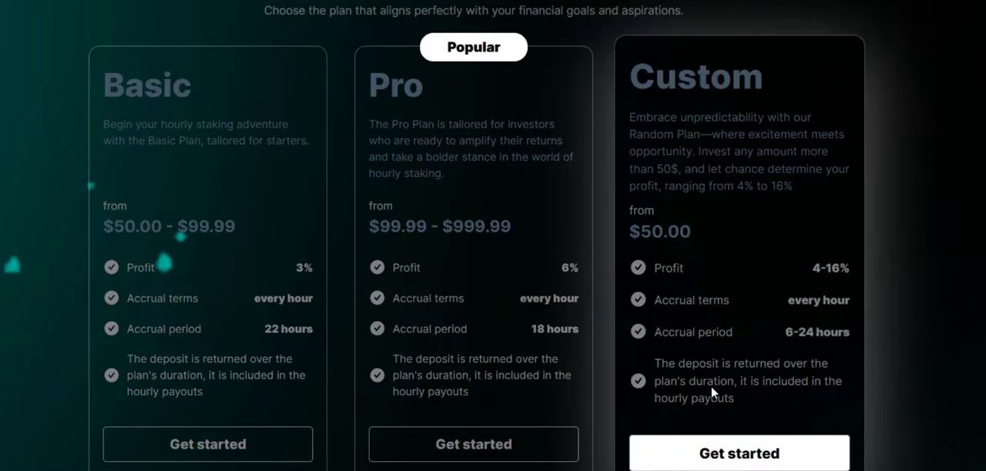
mouse_move(795, 215)
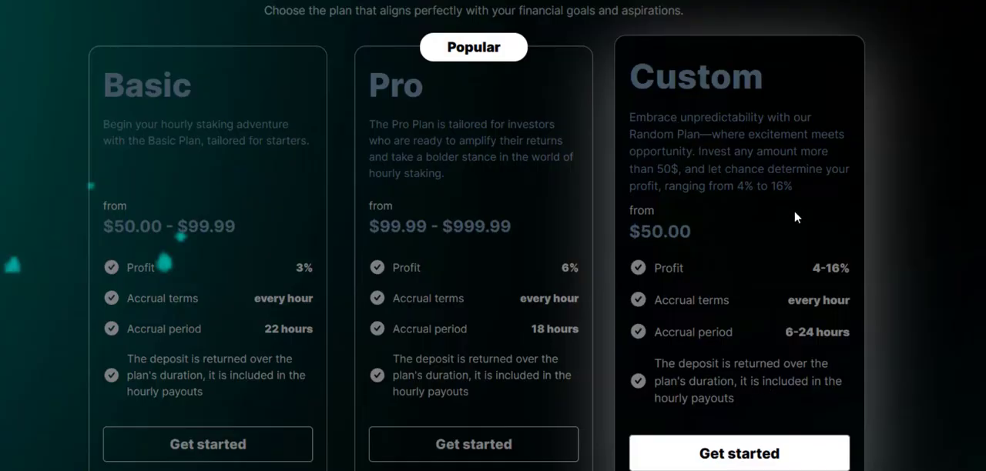
mouse_move(782, 221)
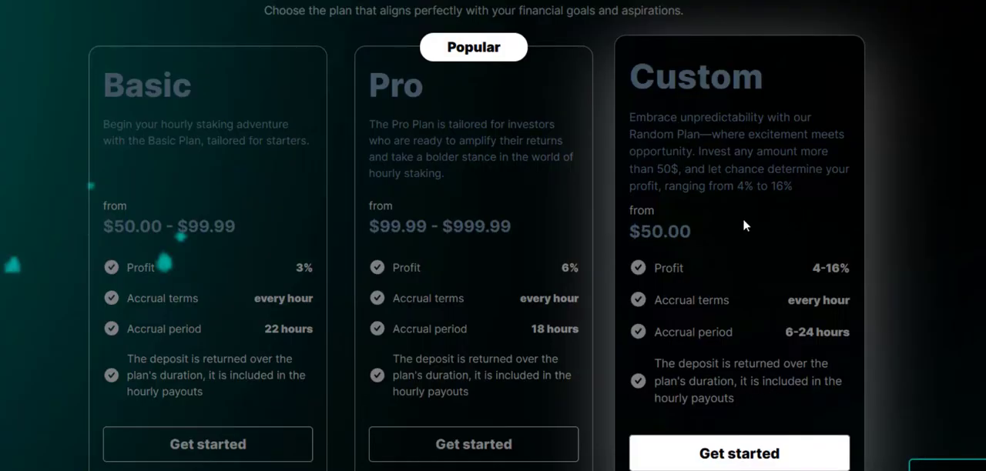
mouse_move(736, 228)
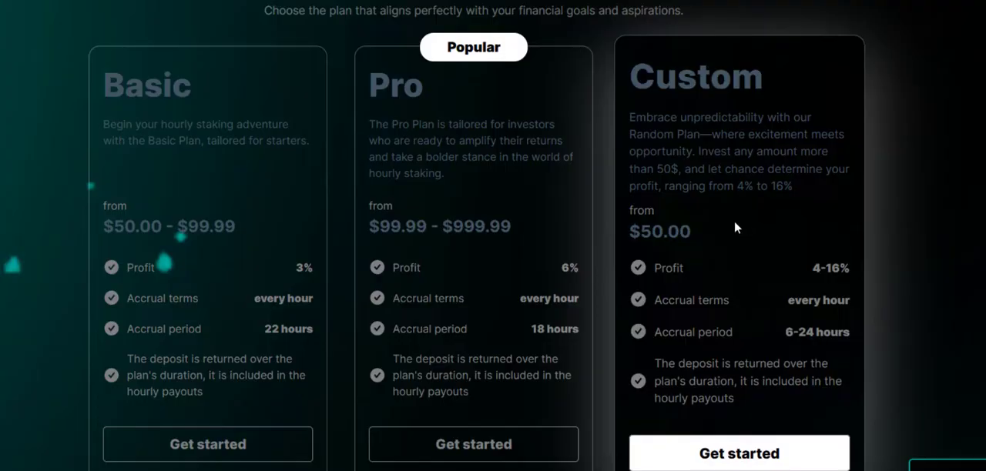
mouse_move(638, 194)
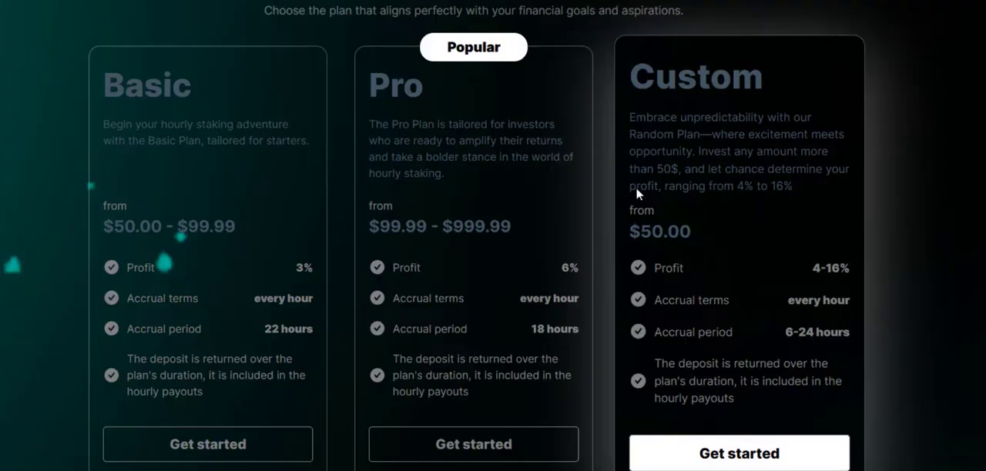
Step: Scroll past Our Achievements to the live ticker of recent TRX, USDT and DOGE payouts
scroll(down, 3)
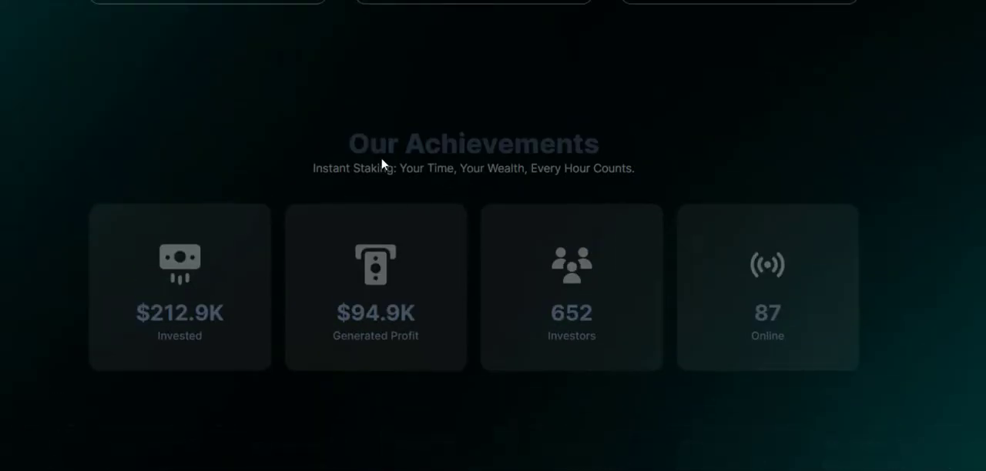
mouse_move(408, 191)
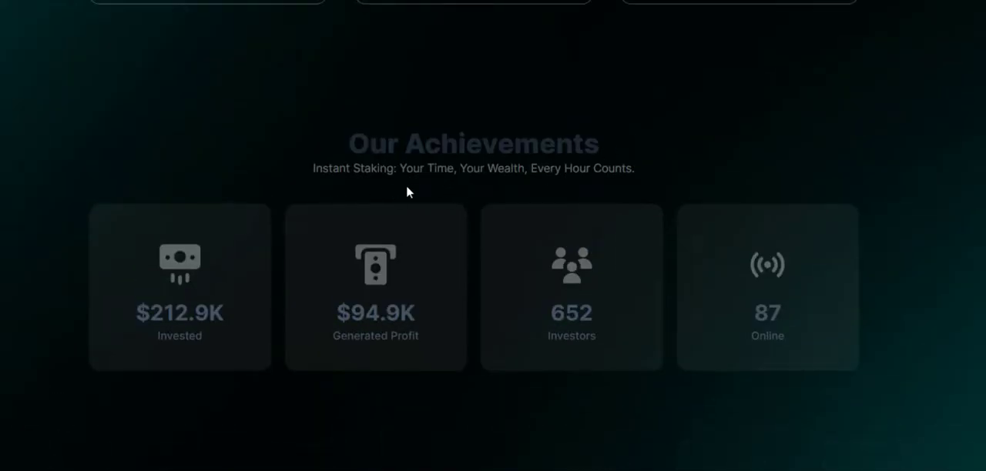
mouse_move(573, 188)
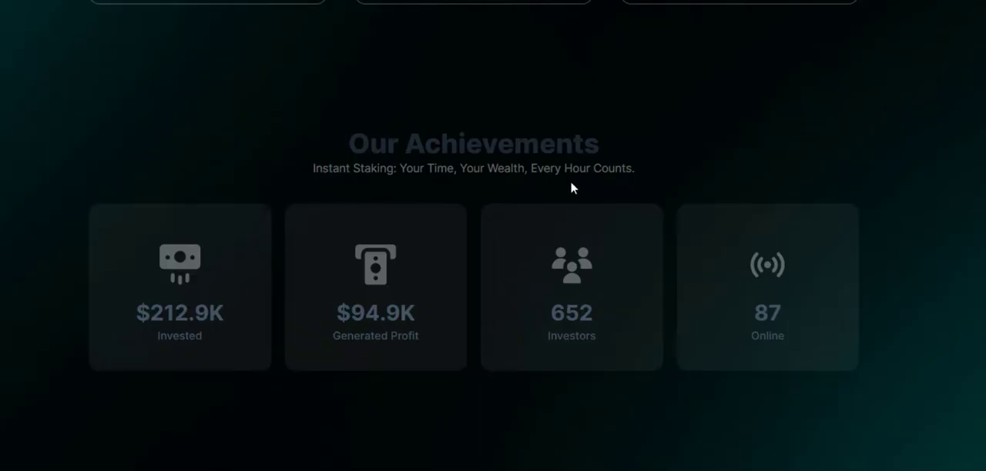
mouse_move(162, 254)
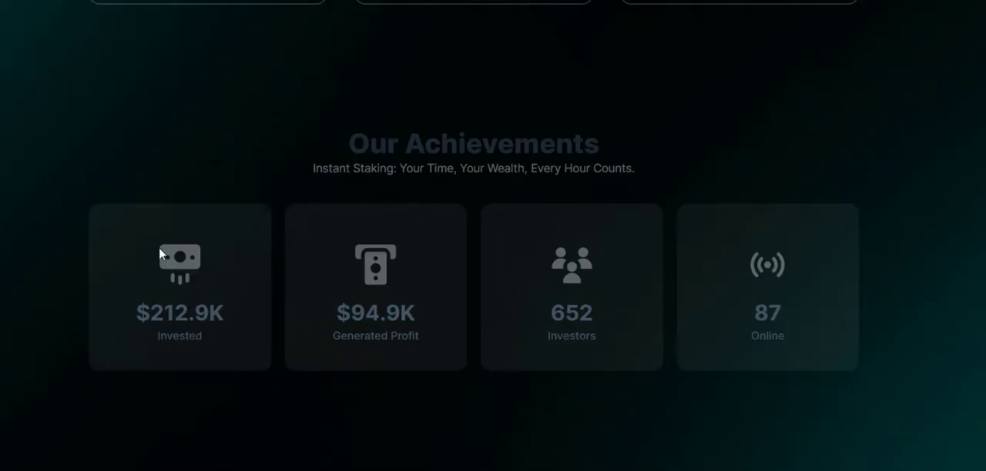
mouse_move(154, 331)
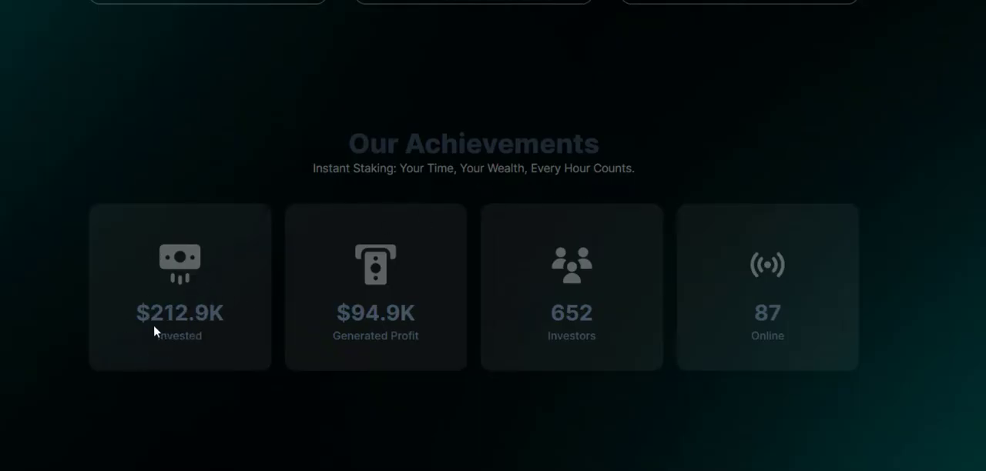
mouse_move(185, 322)
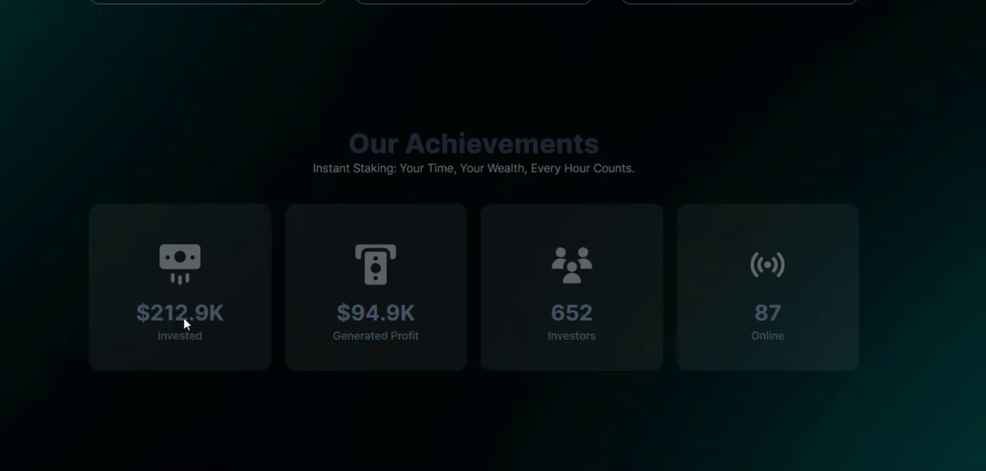
mouse_move(375, 329)
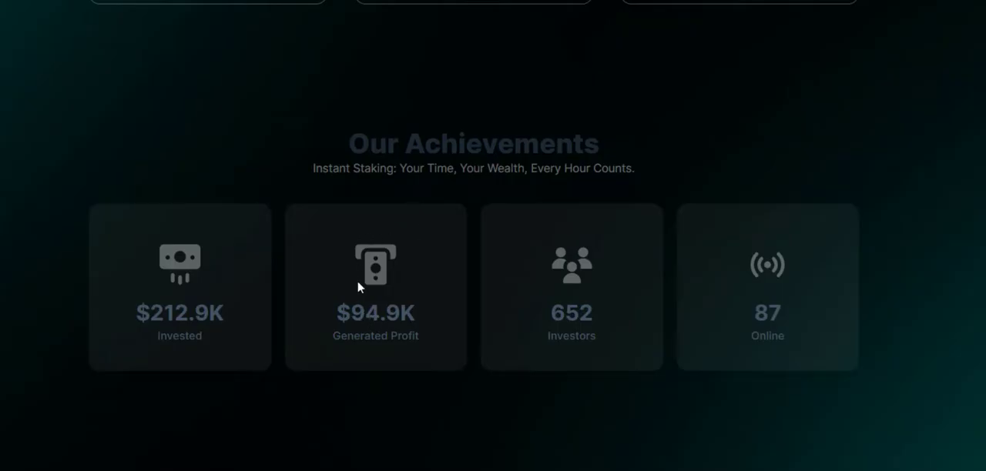
mouse_move(372, 330)
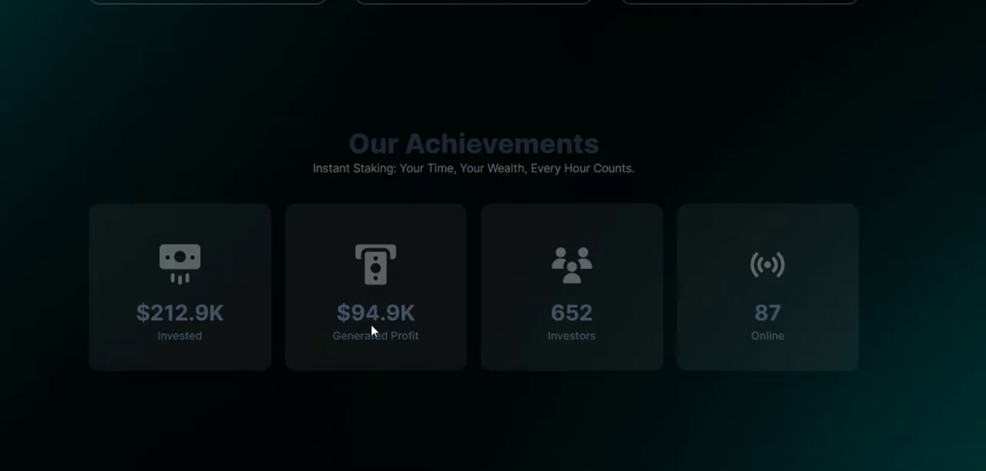
mouse_move(353, 240)
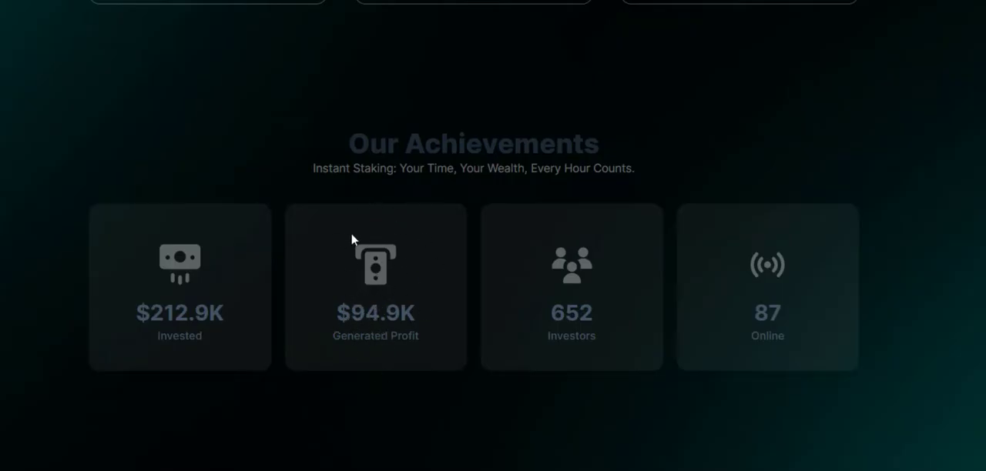
mouse_move(610, 321)
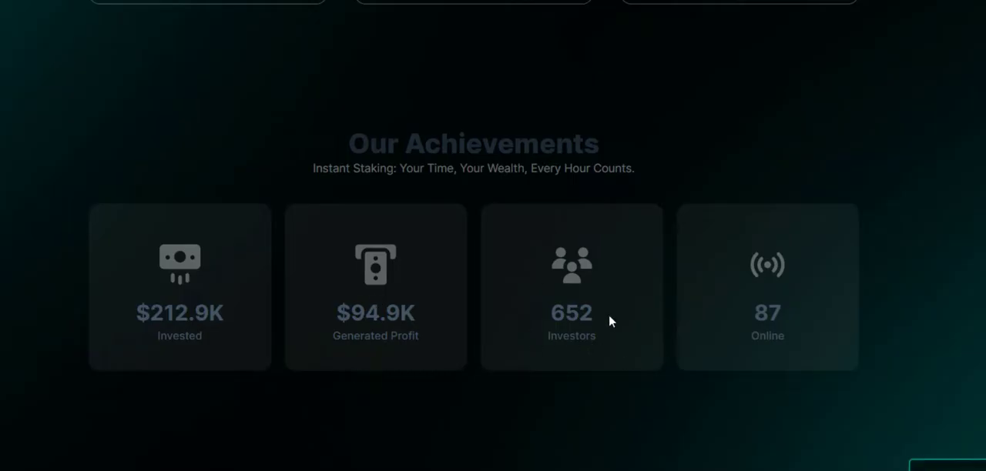
mouse_move(545, 377)
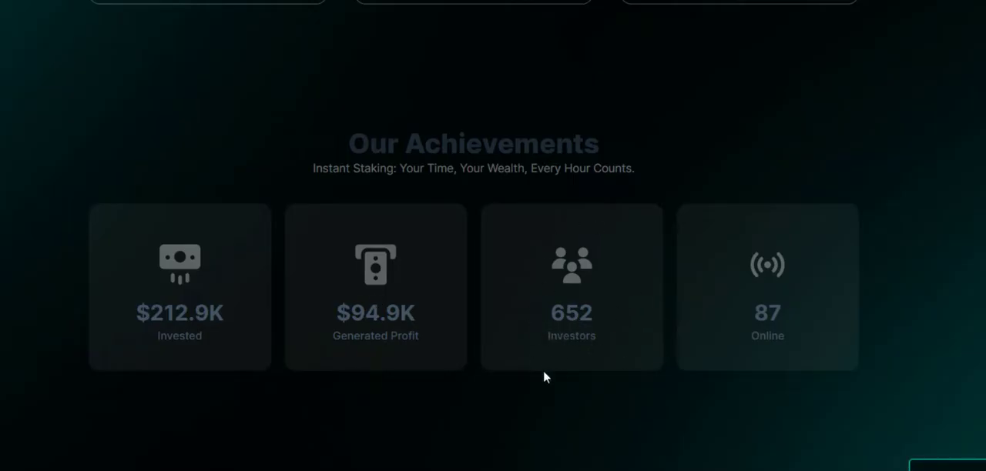
mouse_move(585, 357)
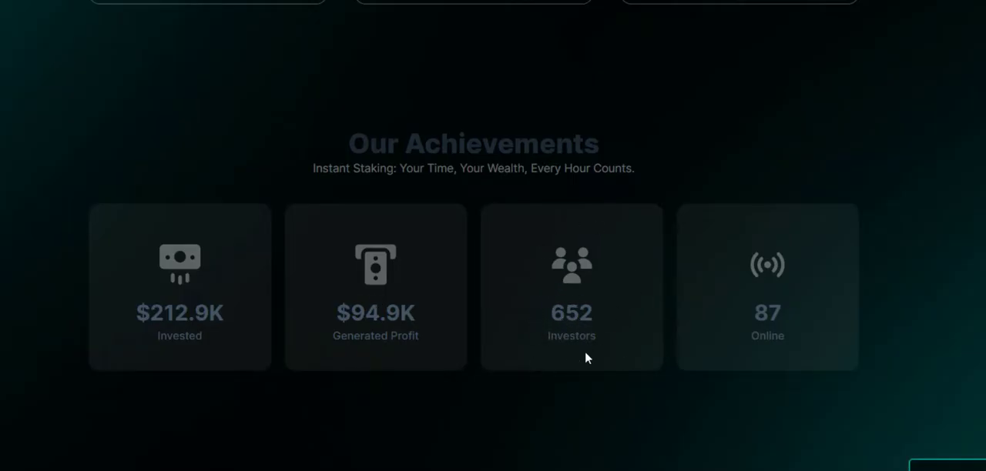
mouse_move(789, 324)
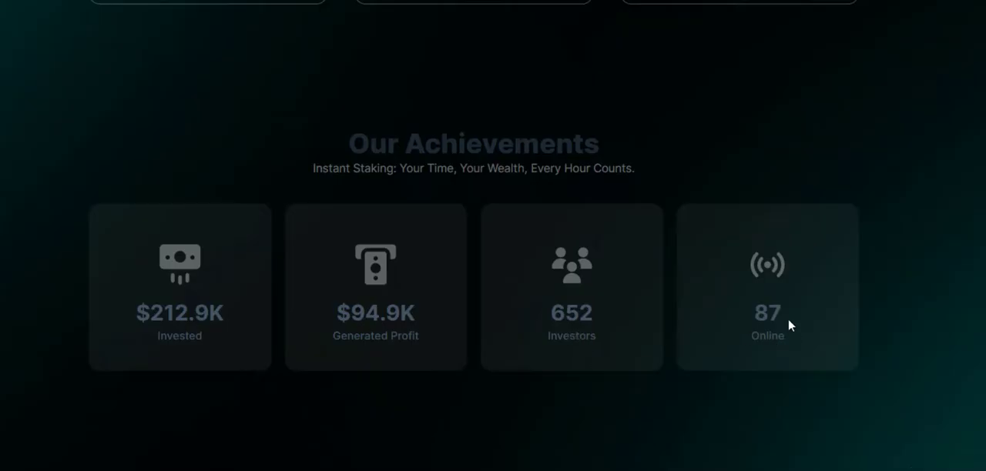
mouse_move(758, 331)
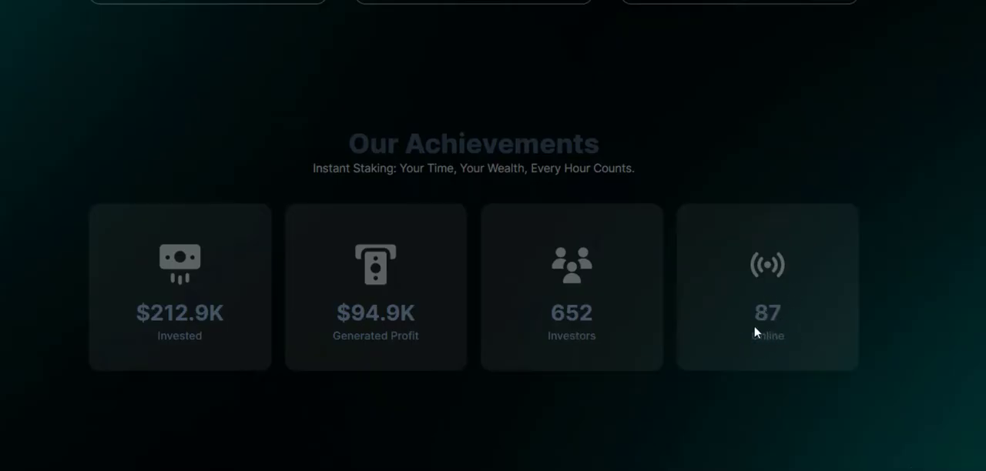
mouse_move(693, 291)
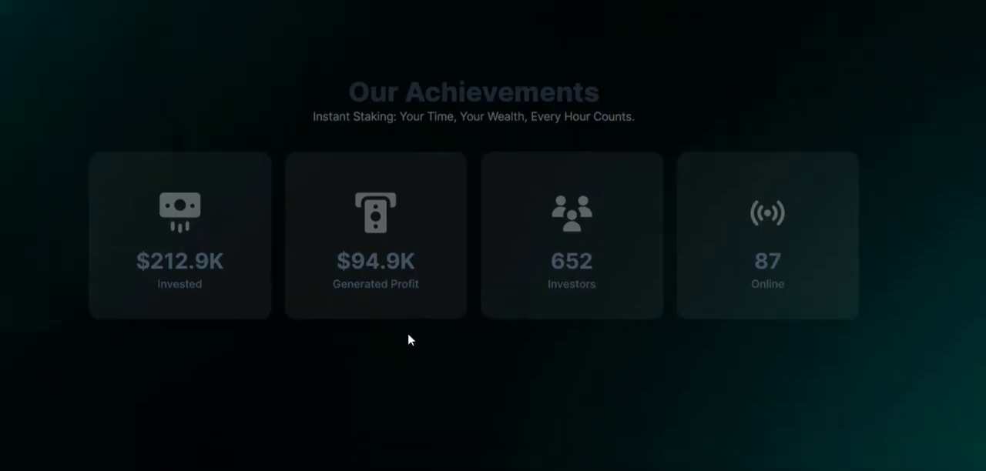
scroll(down, 3)
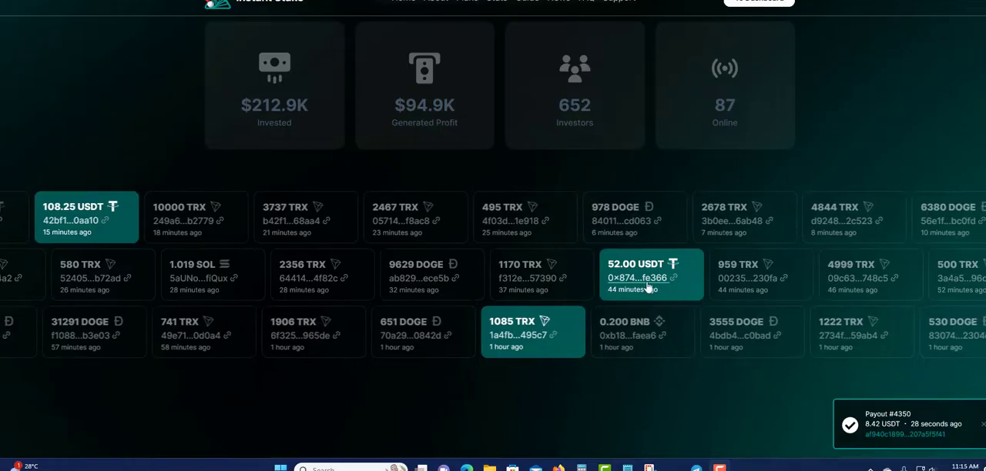
Step: Scroll past the transactions ticker to the FAQ's three questions
scroll(down, 3)
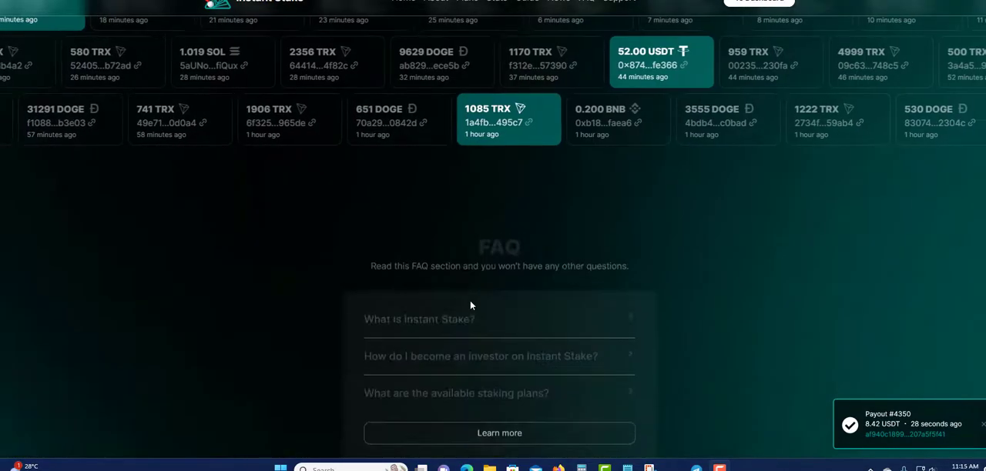
scroll(down, 3)
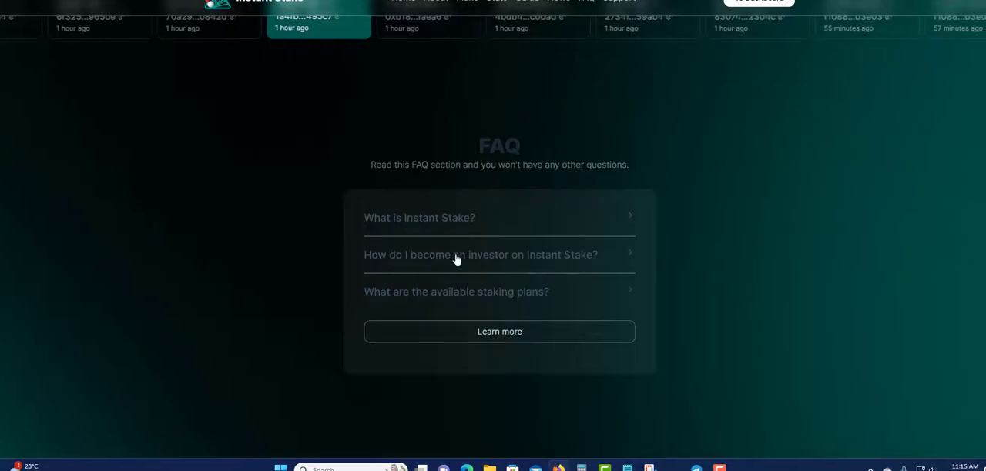
Step: Expand and collapse the 'What is Instant Stake?' answer, then scroll to the news articles
click(419, 218)
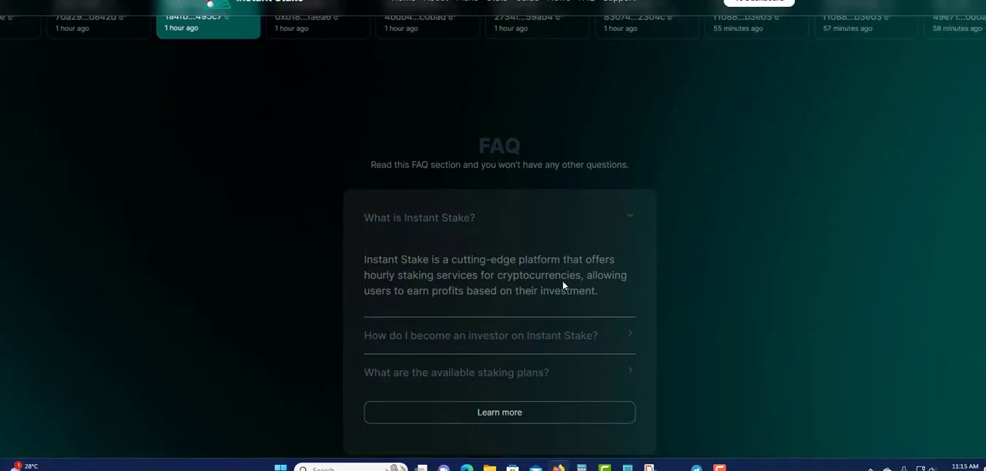
click(419, 217)
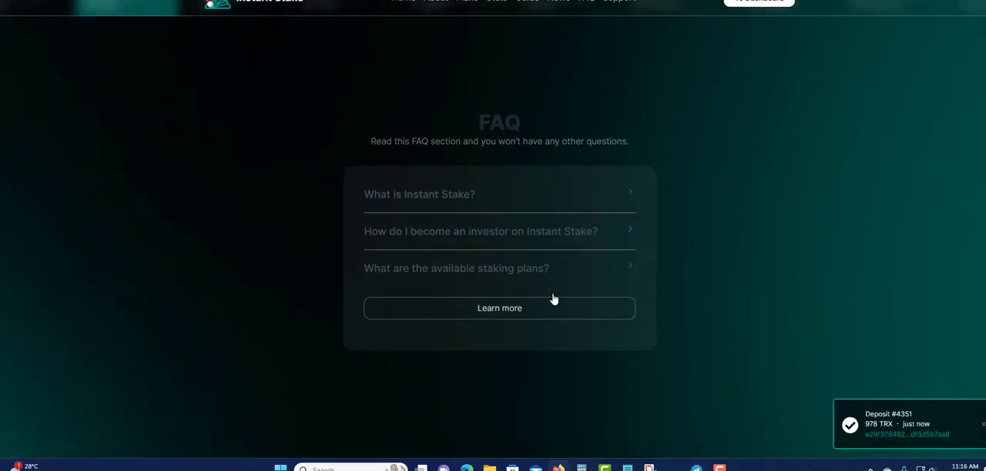
scroll(down, 3)
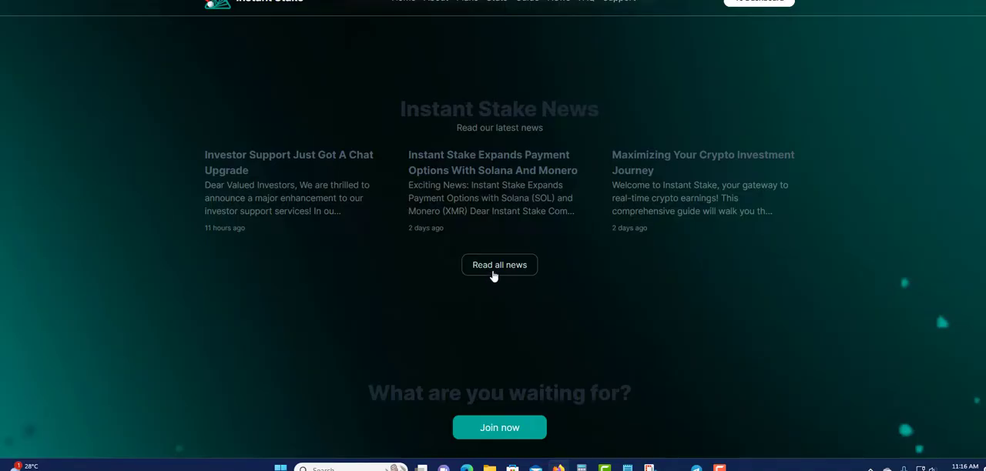
mouse_move(759, 167)
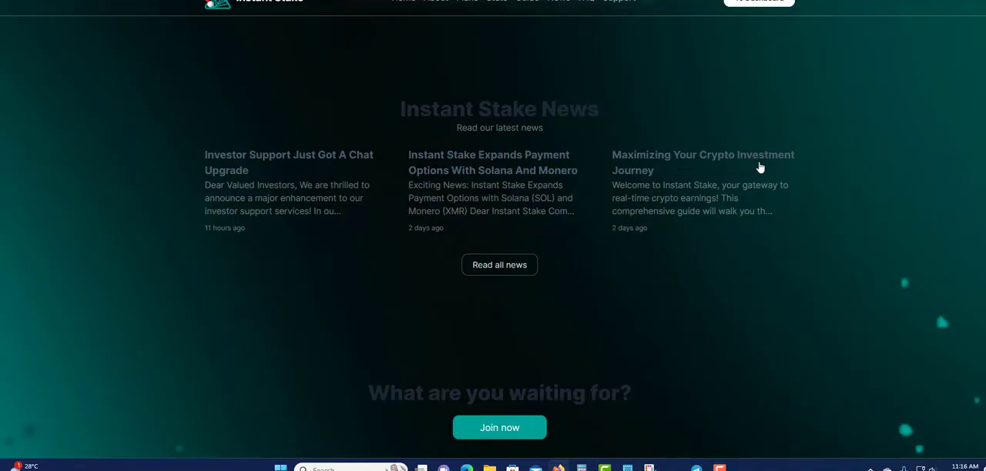
Step: Scroll past Instant Stake News to the 'What are you waiting for?' Join now banner
scroll(down, 3)
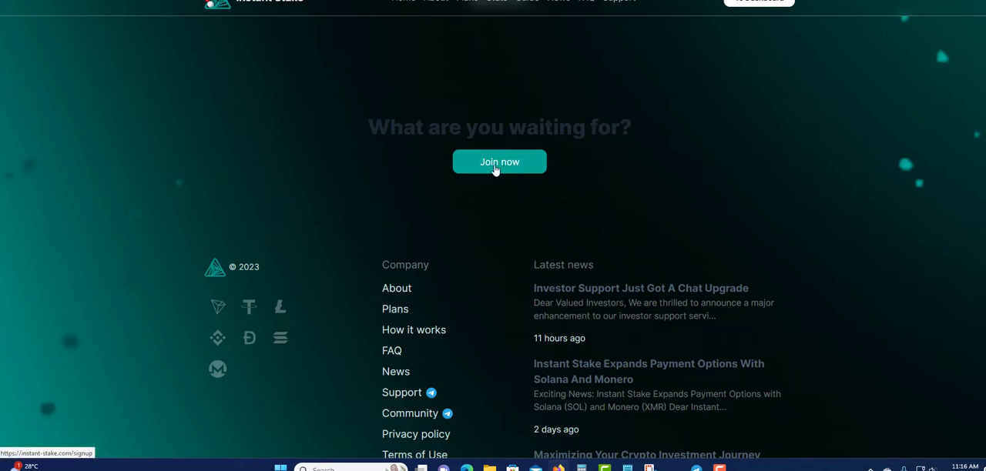
Step: Scroll to the footer's Company links and Latest news, then view the Instant-stake monitoring listing
scroll(down, 3)
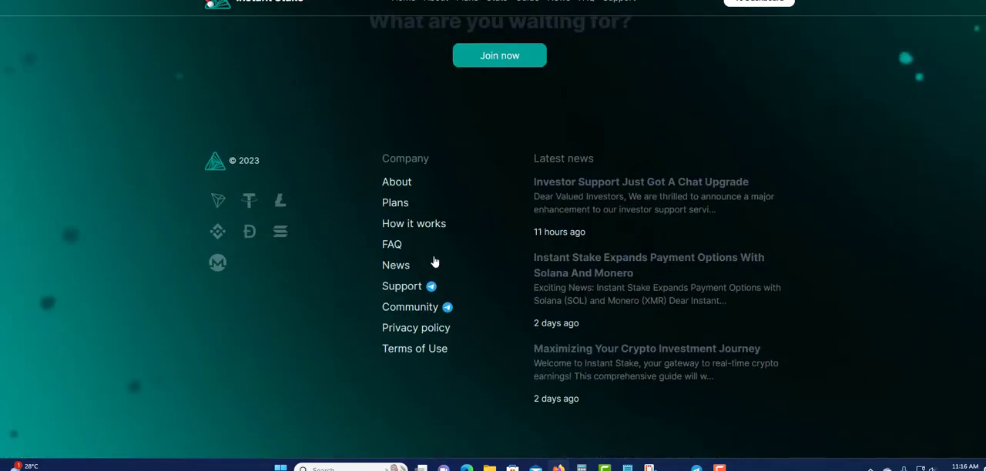
mouse_move(402, 287)
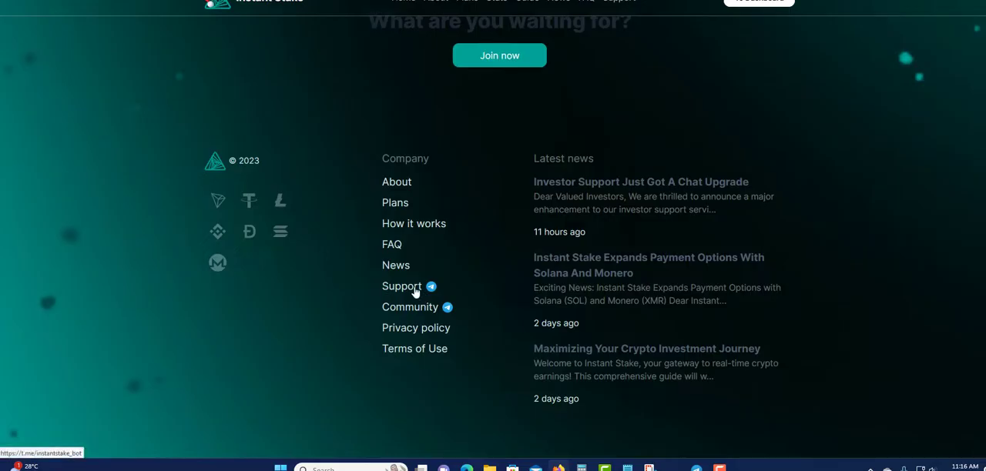
mouse_move(428, 300)
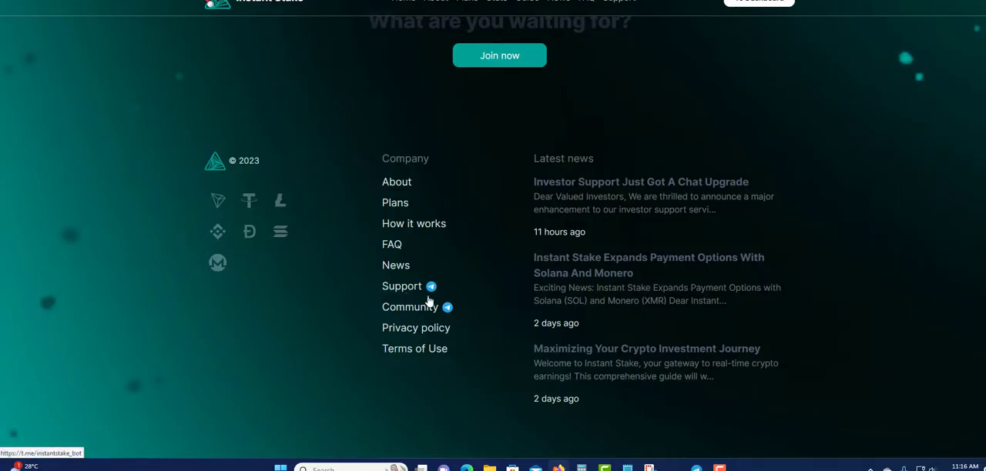
mouse_move(410, 311)
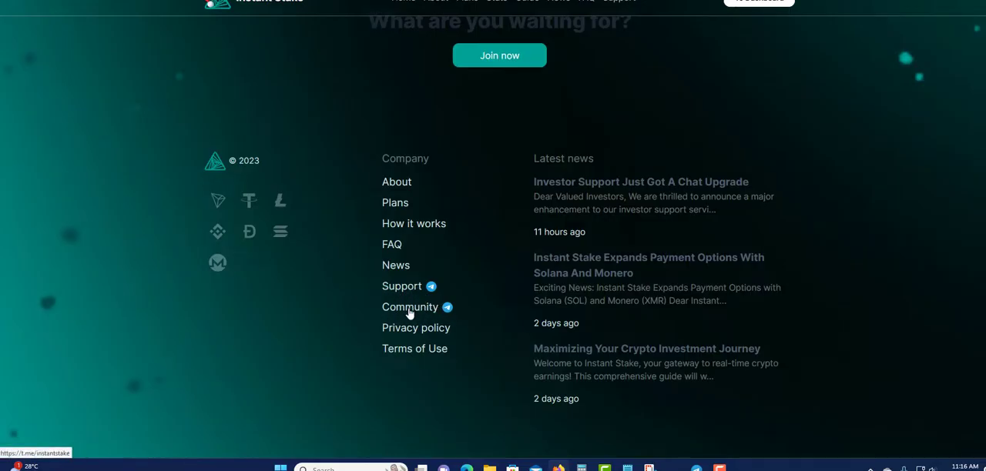
mouse_move(403, 317)
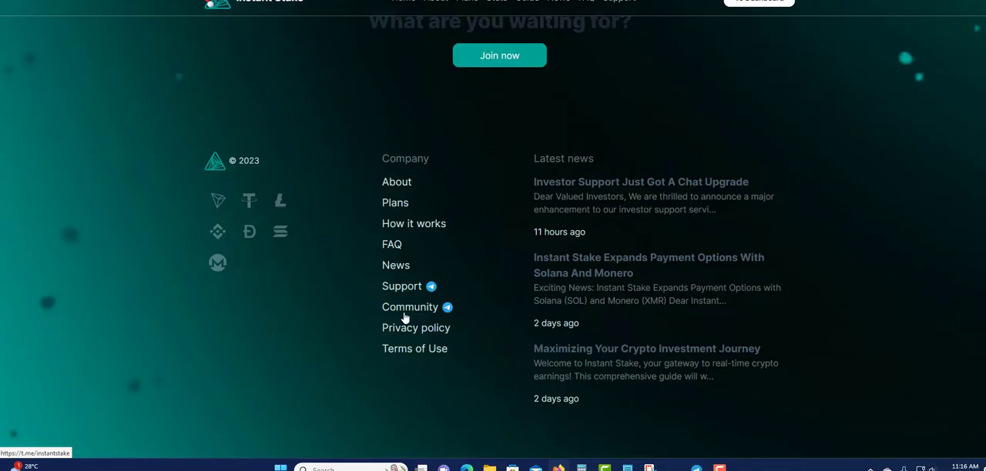
mouse_move(432, 323)
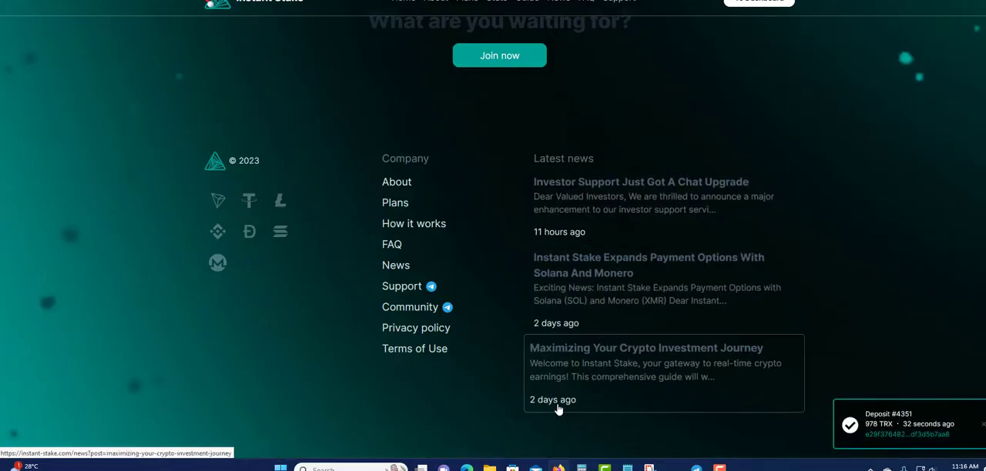
mouse_move(576, 233)
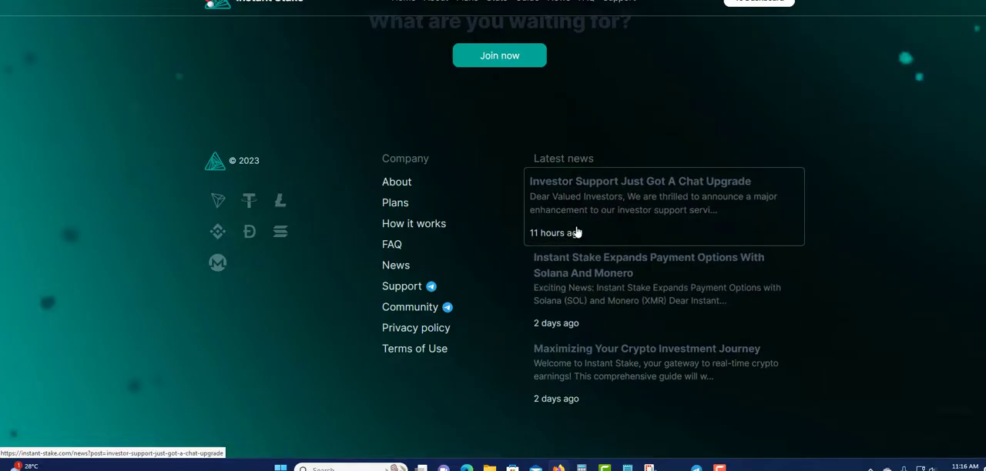
mouse_move(669, 210)
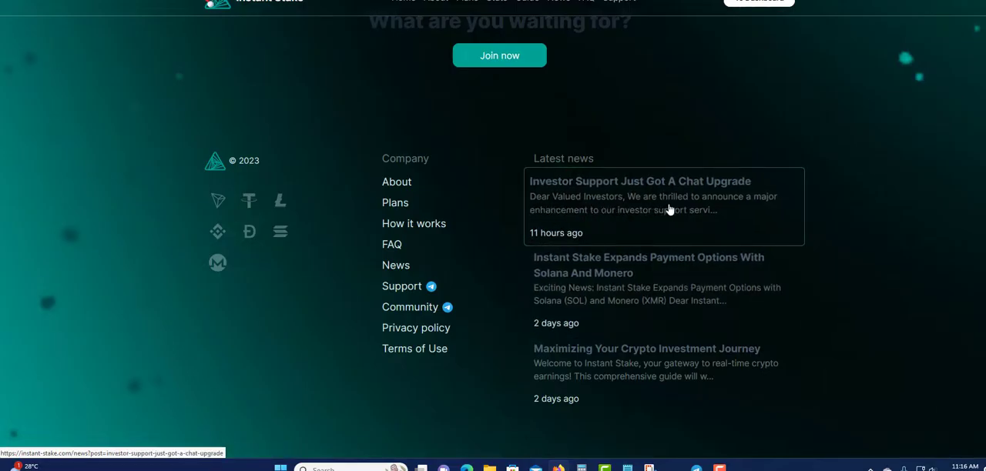
mouse_move(576, 228)
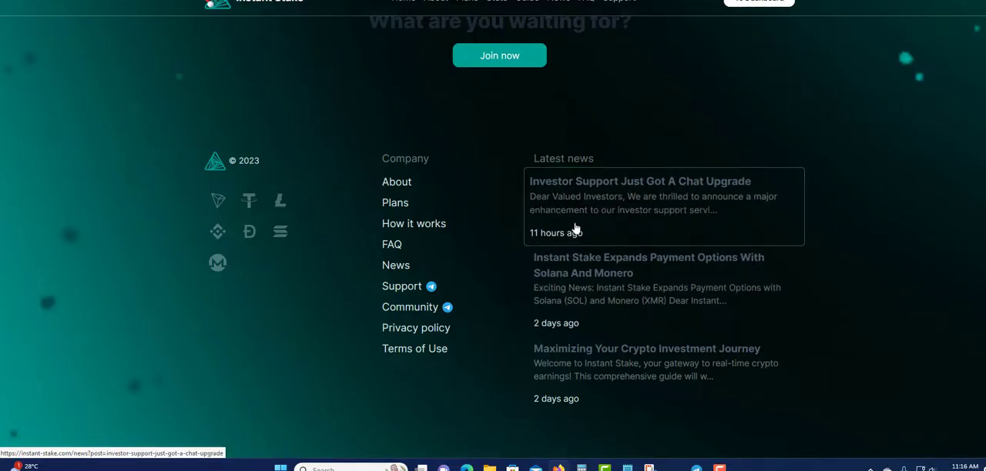
mouse_move(708, 222)
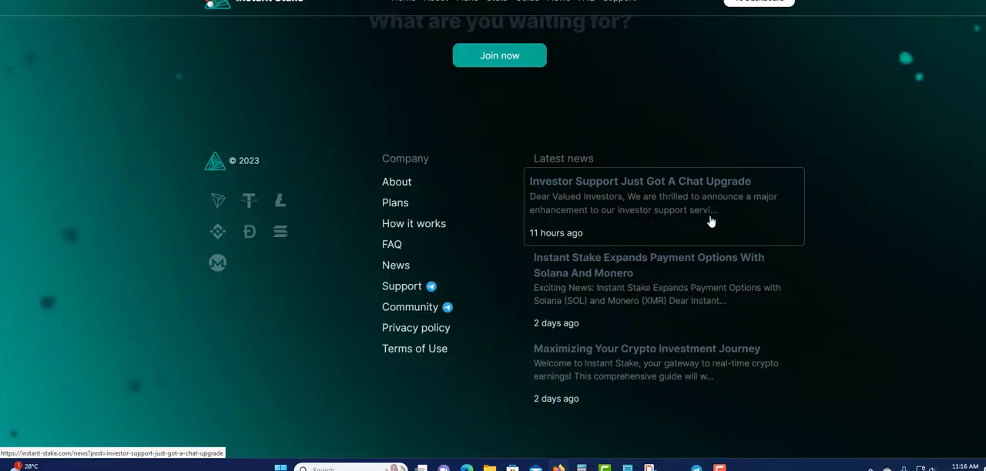
mouse_move(420, 280)
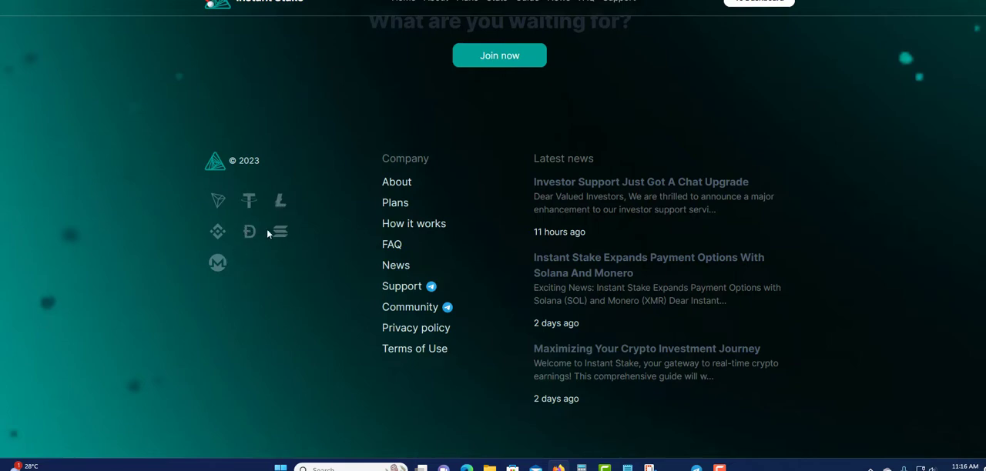
mouse_move(284, 238)
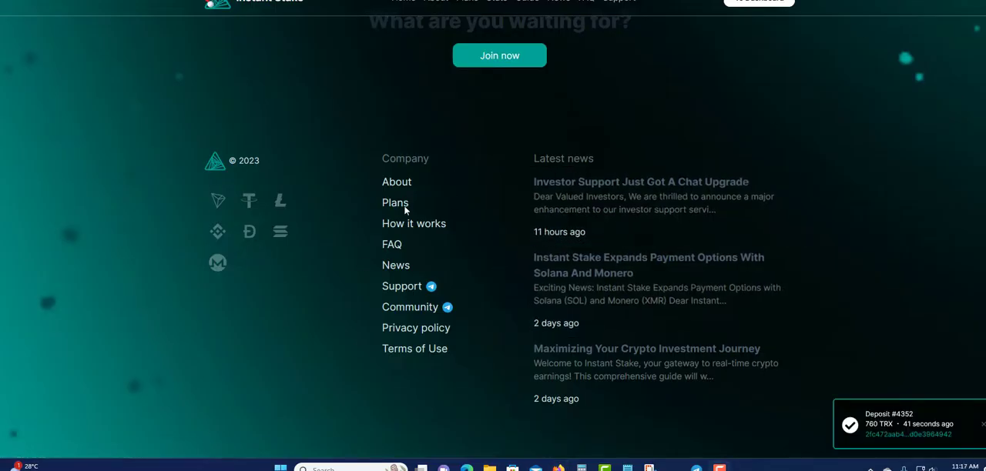
mouse_move(379, 228)
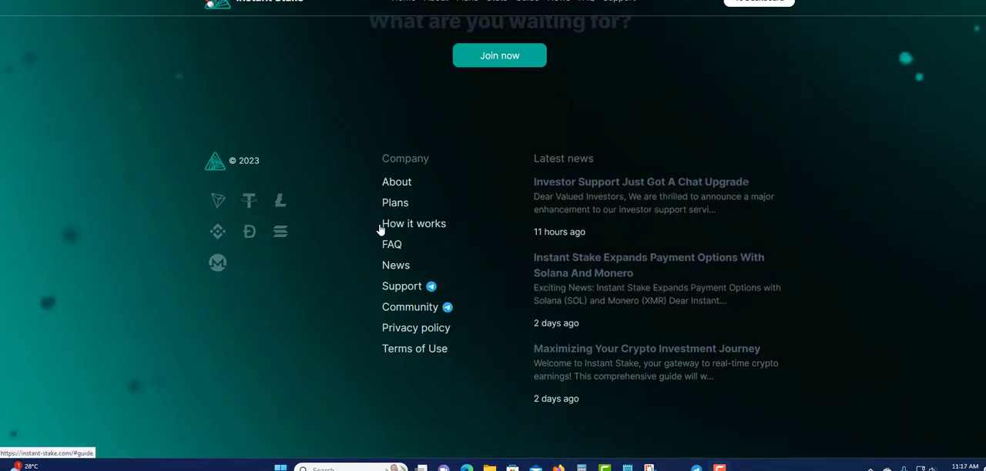
mouse_move(450, 306)
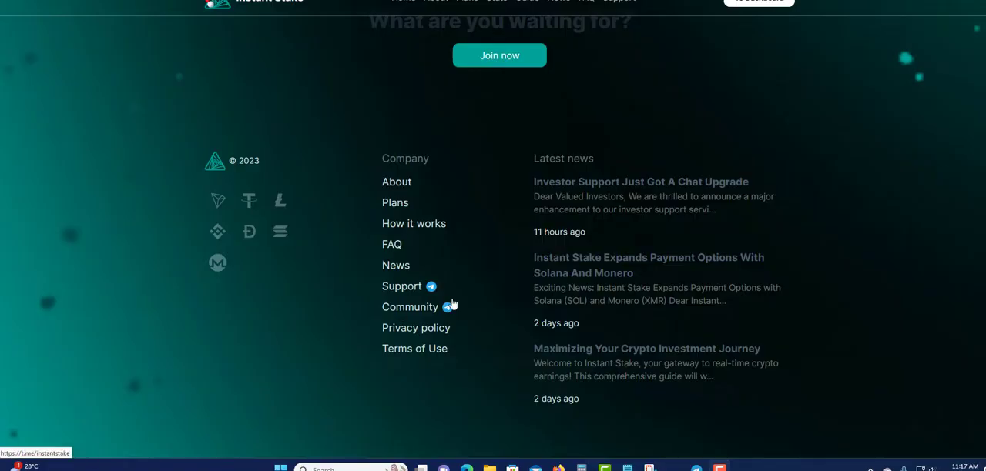
scroll(up, 3)
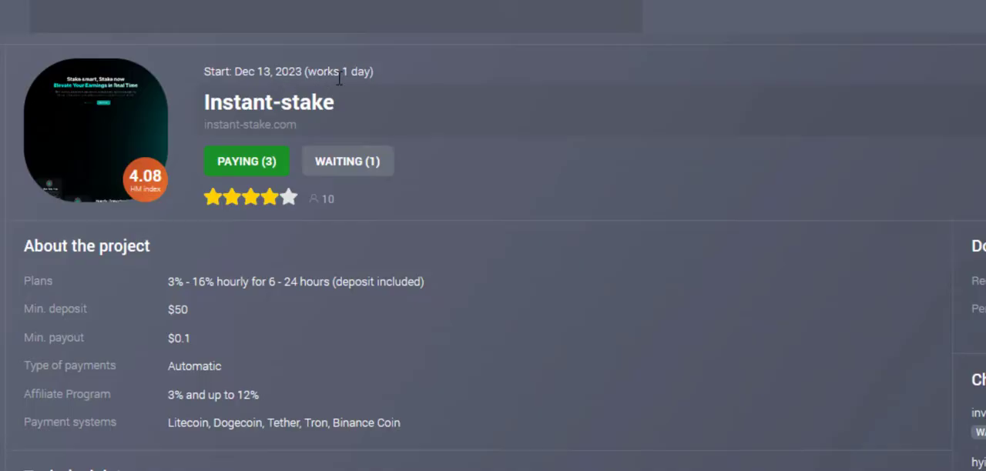
mouse_move(280, 154)
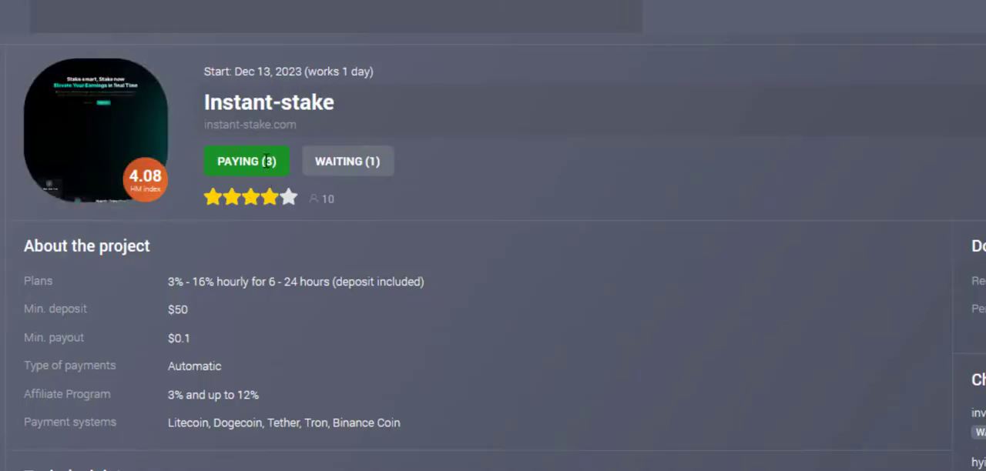
mouse_move(277, 163)
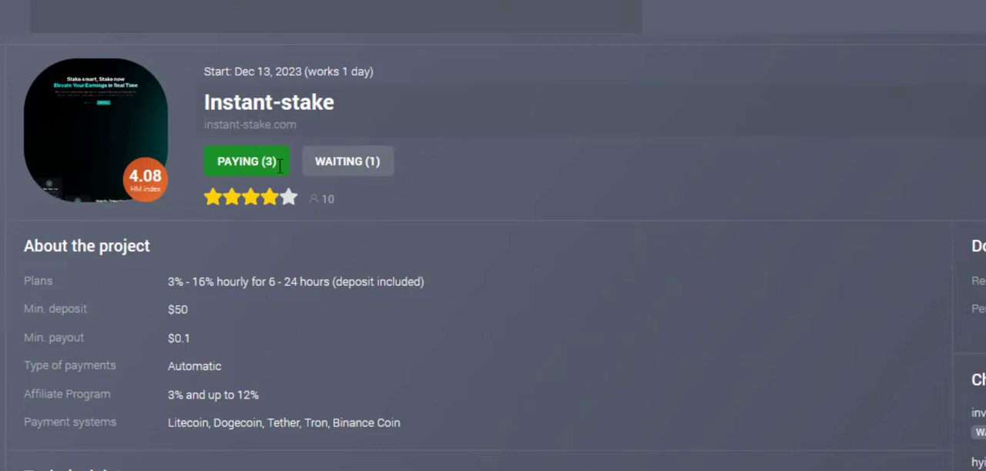
mouse_move(311, 212)
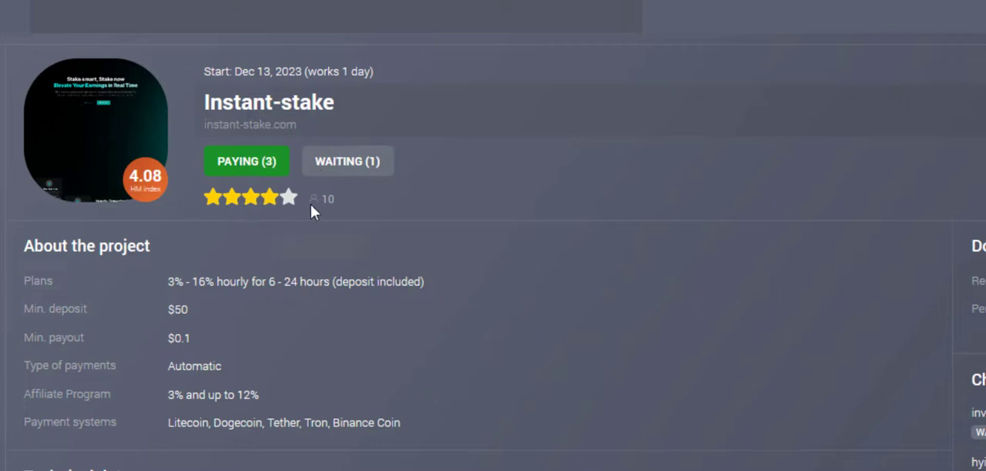
mouse_move(164, 193)
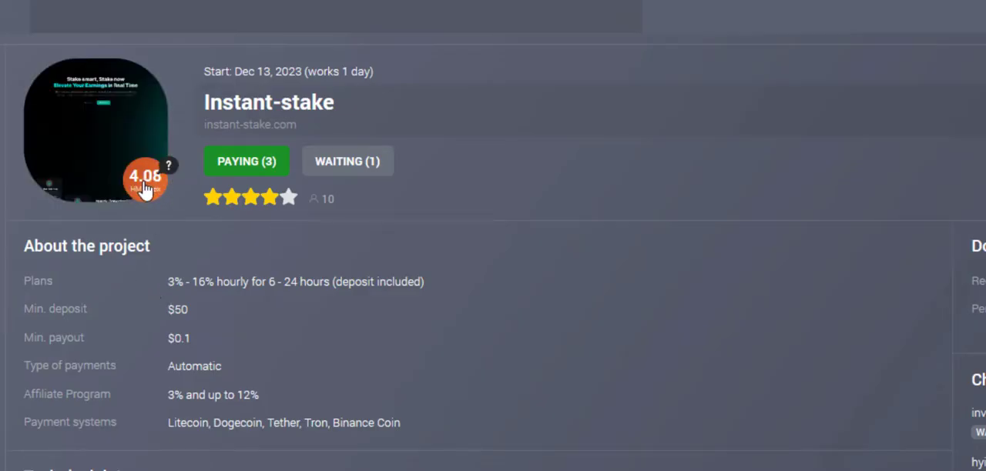
mouse_move(31, 301)
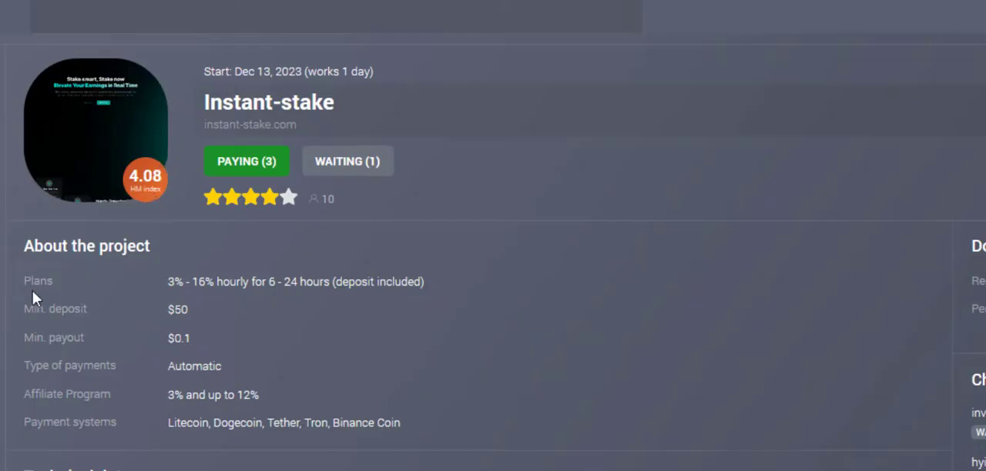
mouse_move(210, 319)
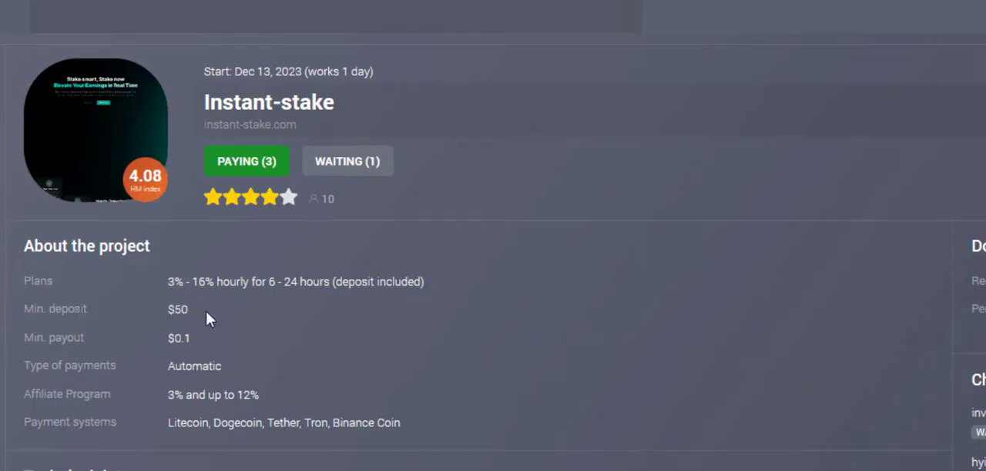
mouse_move(183, 367)
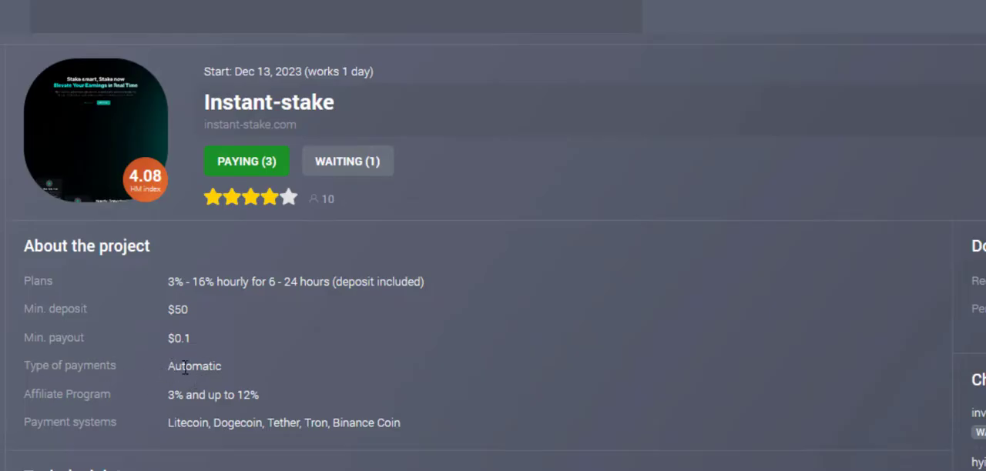
mouse_move(151, 408)
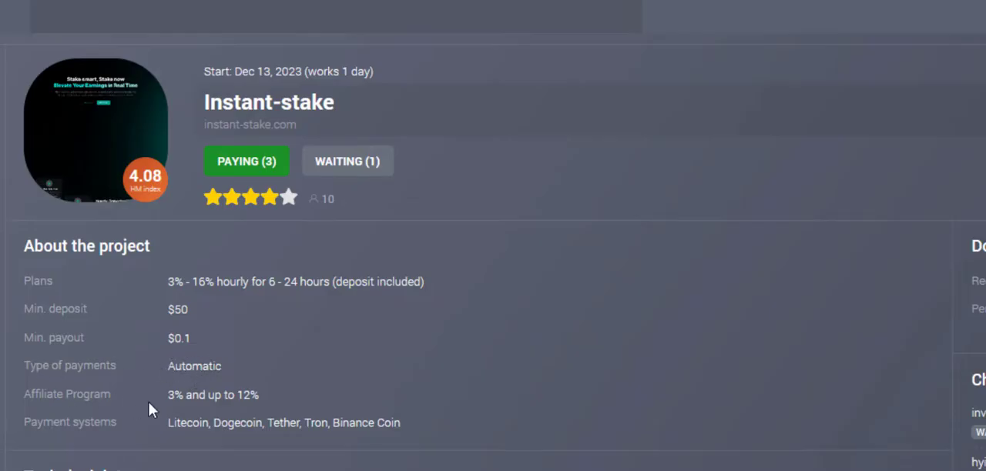
mouse_move(217, 400)
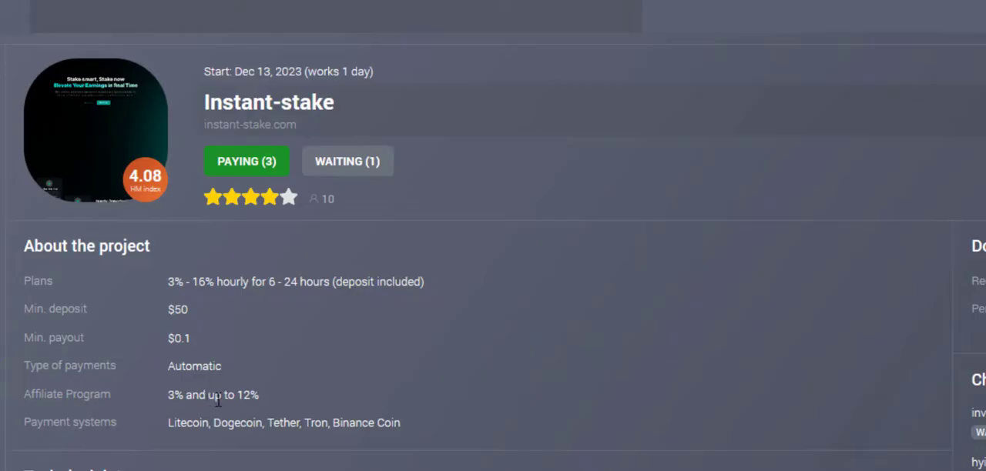
mouse_move(163, 434)
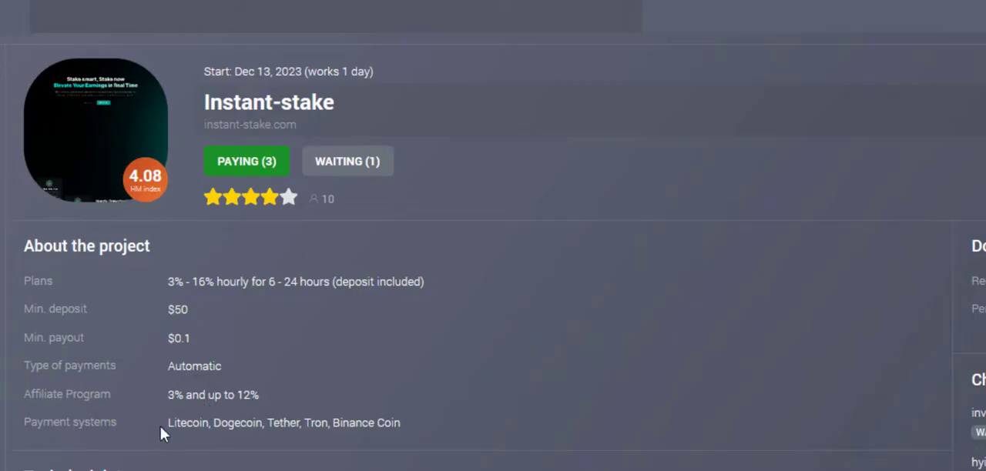
mouse_move(197, 401)
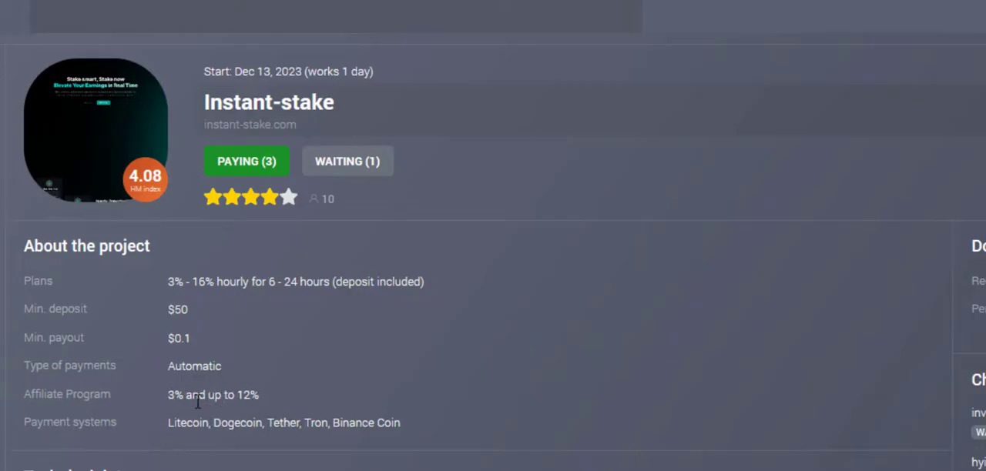
mouse_move(246, 322)
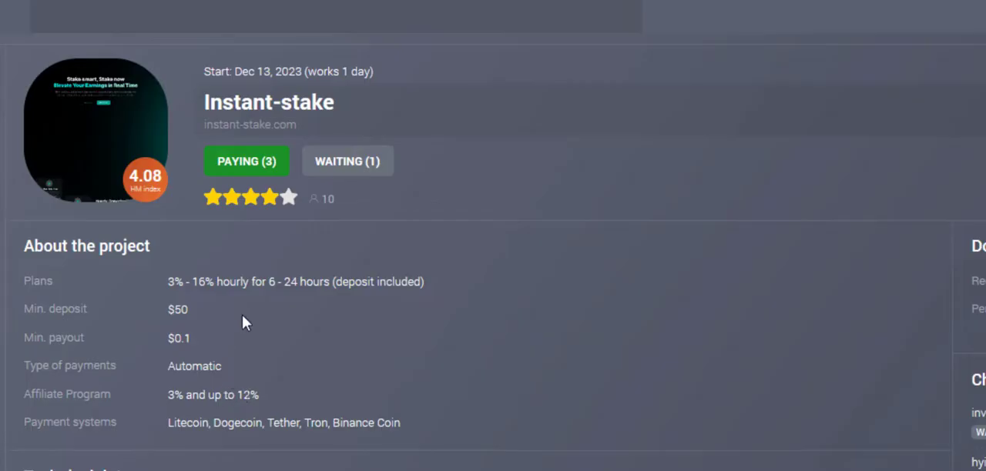
mouse_move(228, 368)
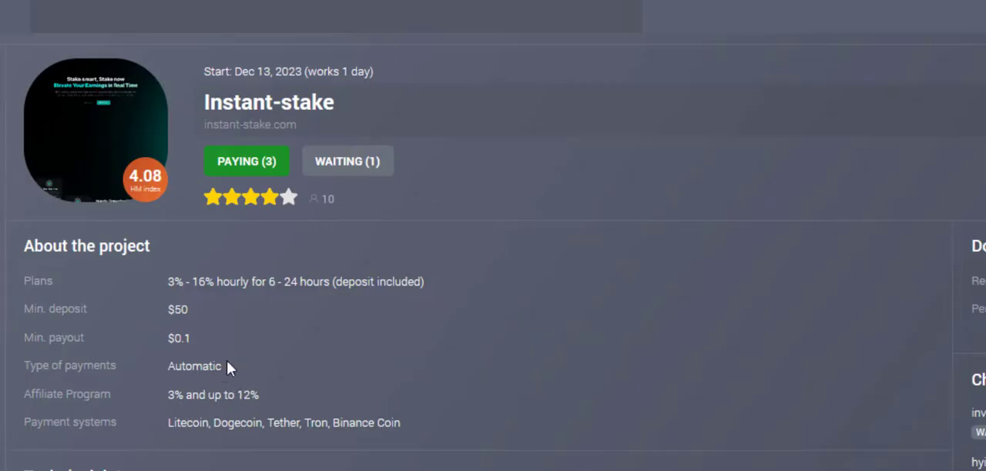
mouse_move(237, 138)
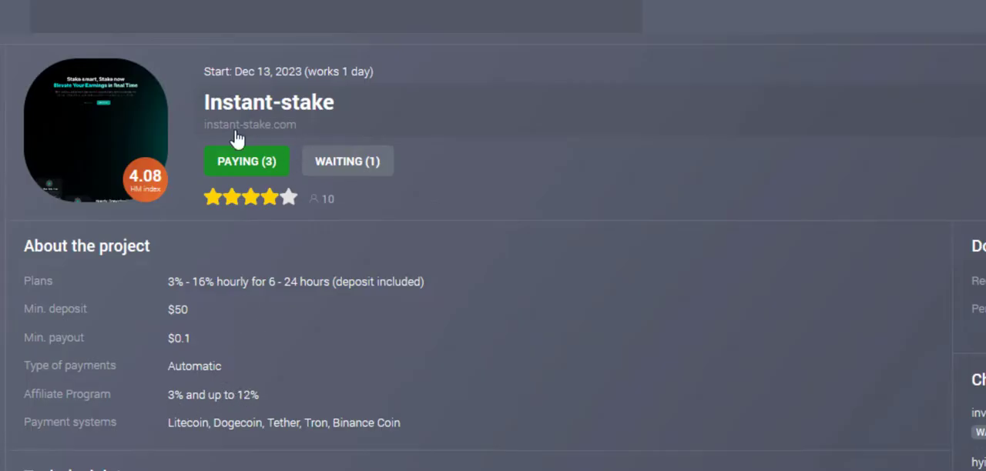
mouse_move(336, 128)
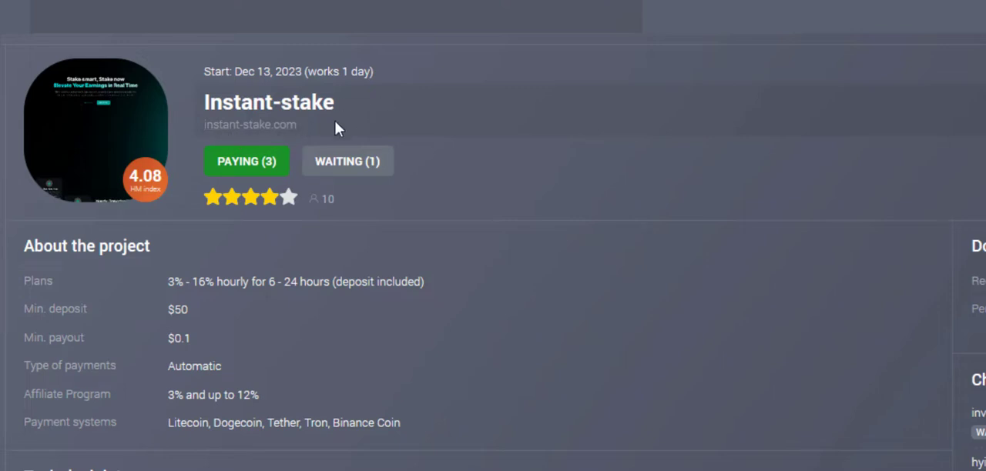
mouse_move(265, 131)
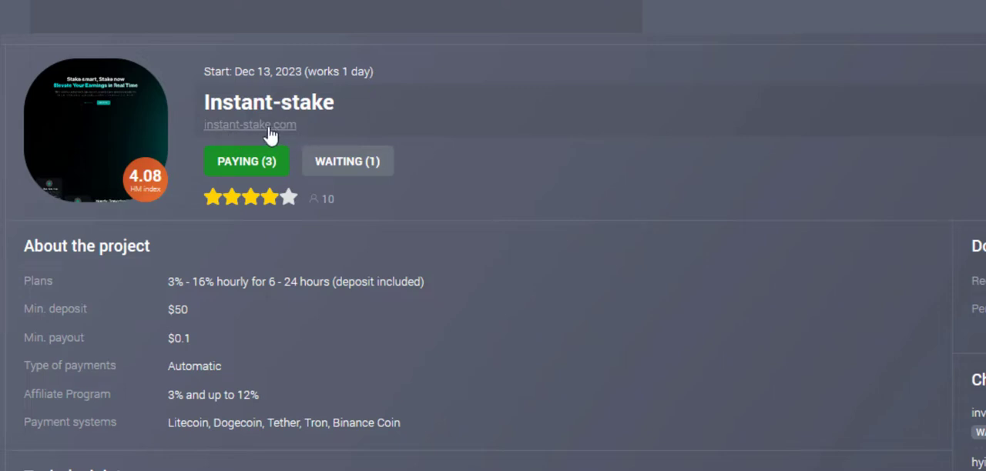
mouse_move(280, 242)
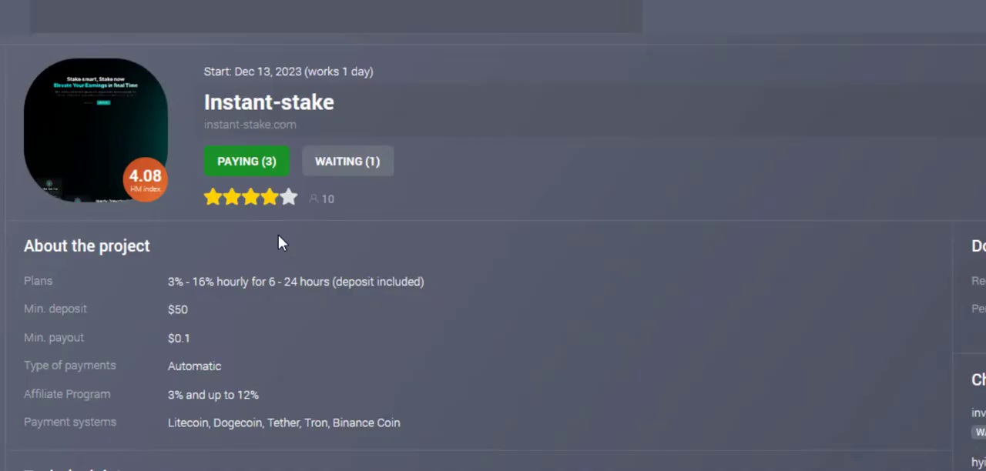
mouse_move(286, 239)
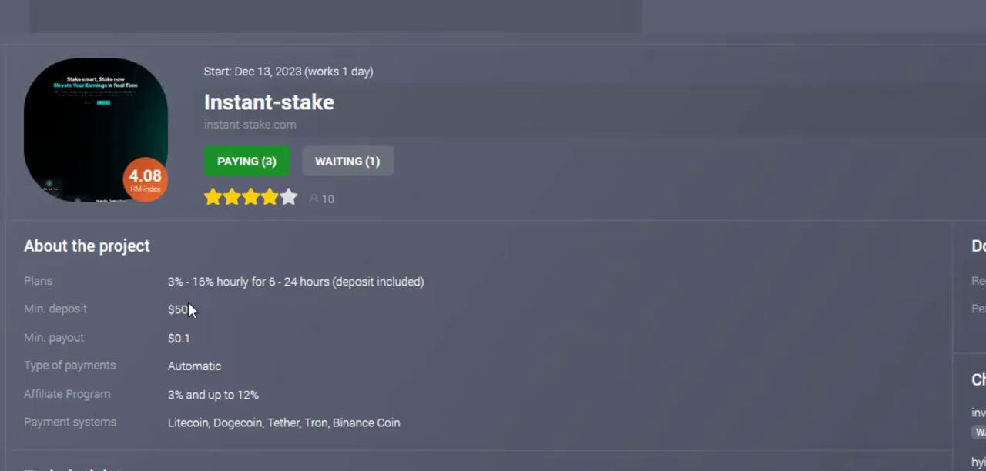
mouse_move(255, 287)
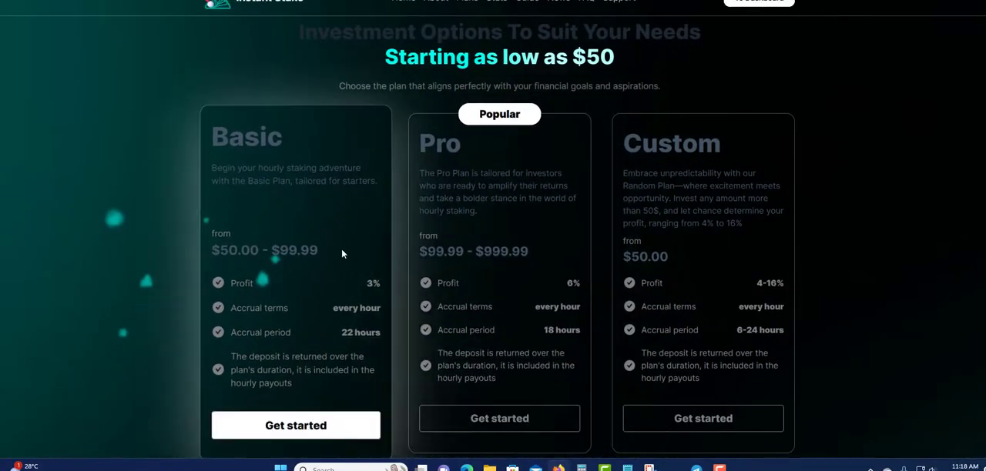
mouse_move(483, 279)
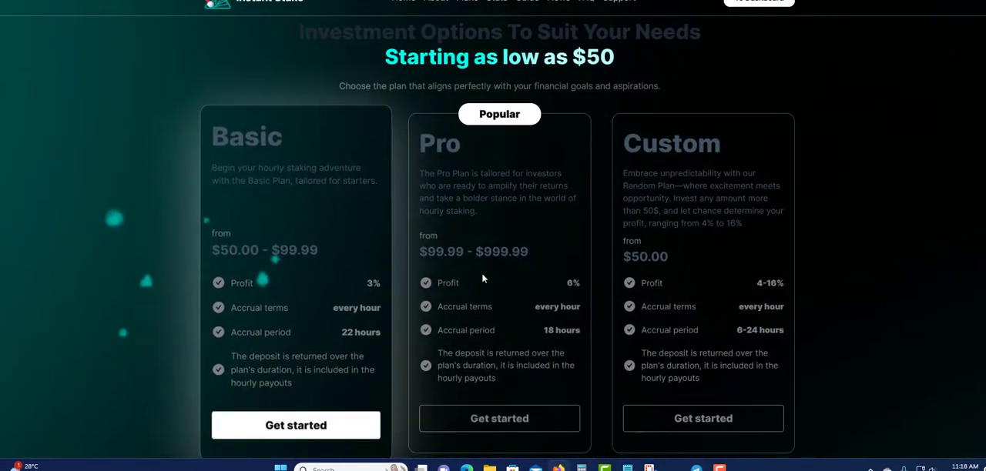